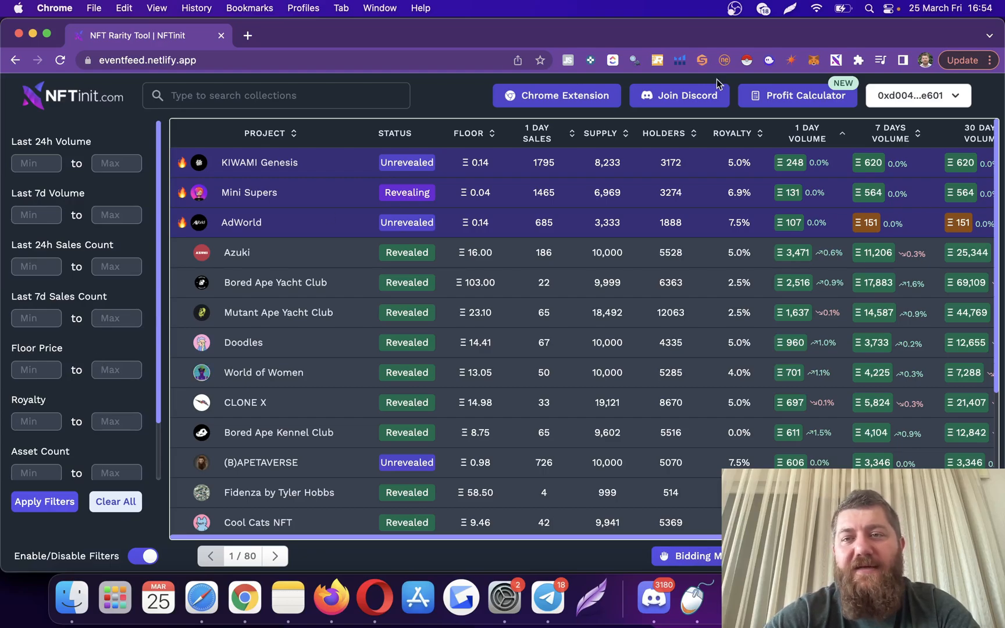
mouse_move(728, 142)
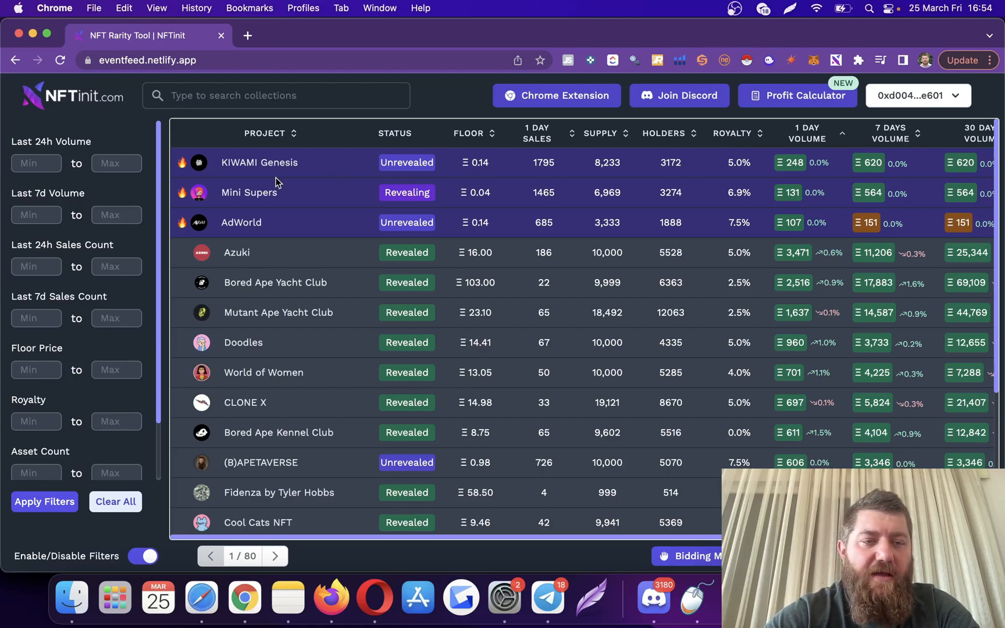
Step: Limit the collection table to a maximum floor price of 0.1 and apply the filter
click(116, 369)
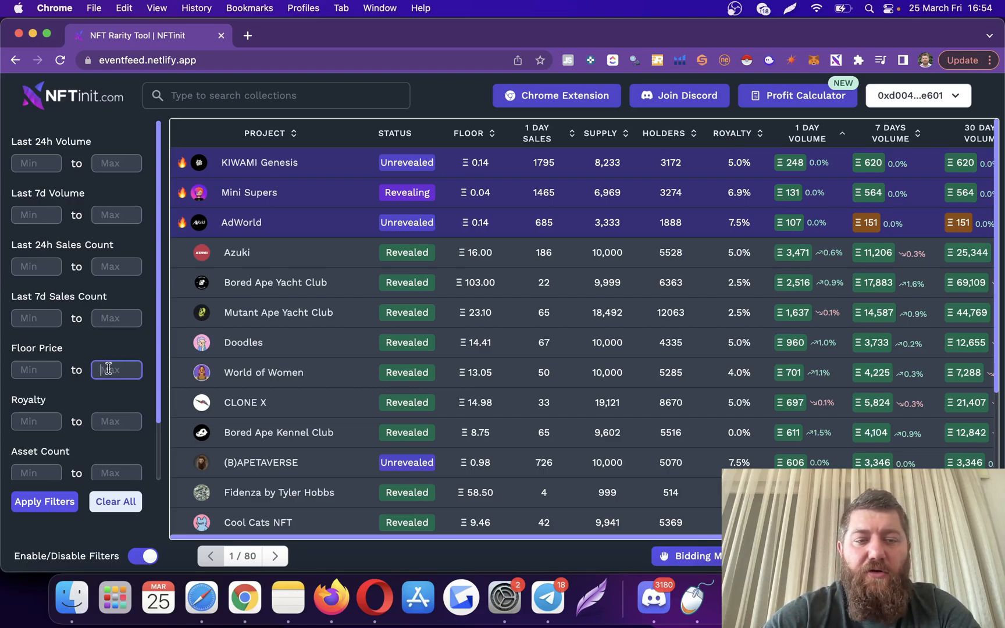
text(0.1)
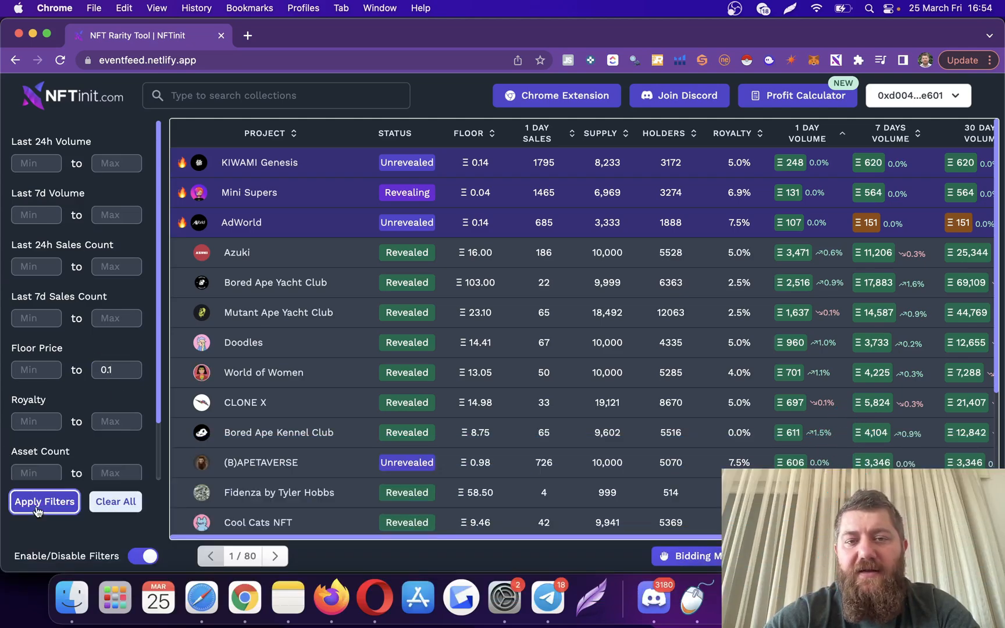
click(45, 502)
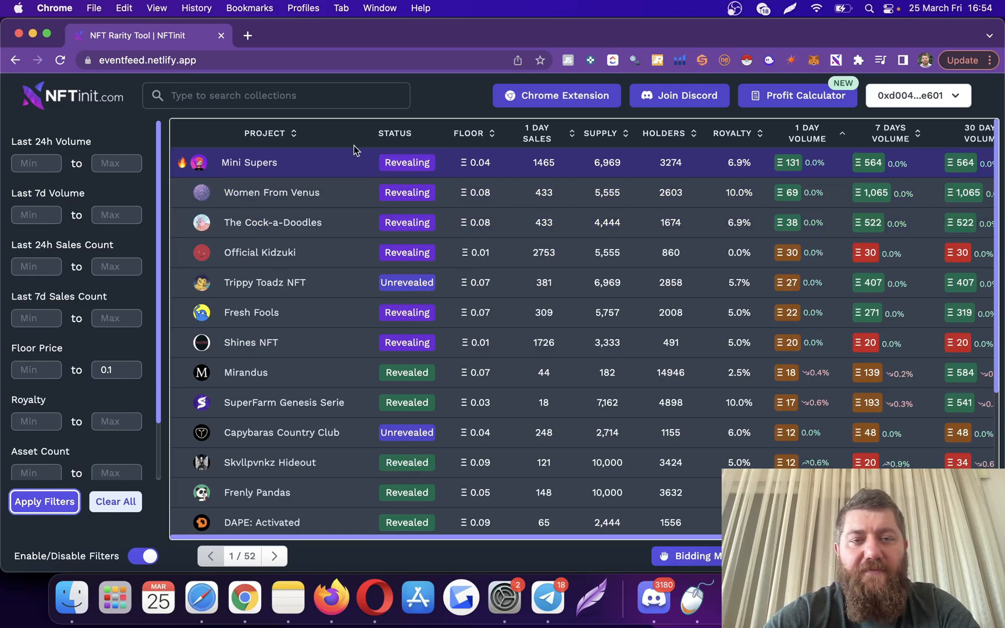
mouse_move(256, 167)
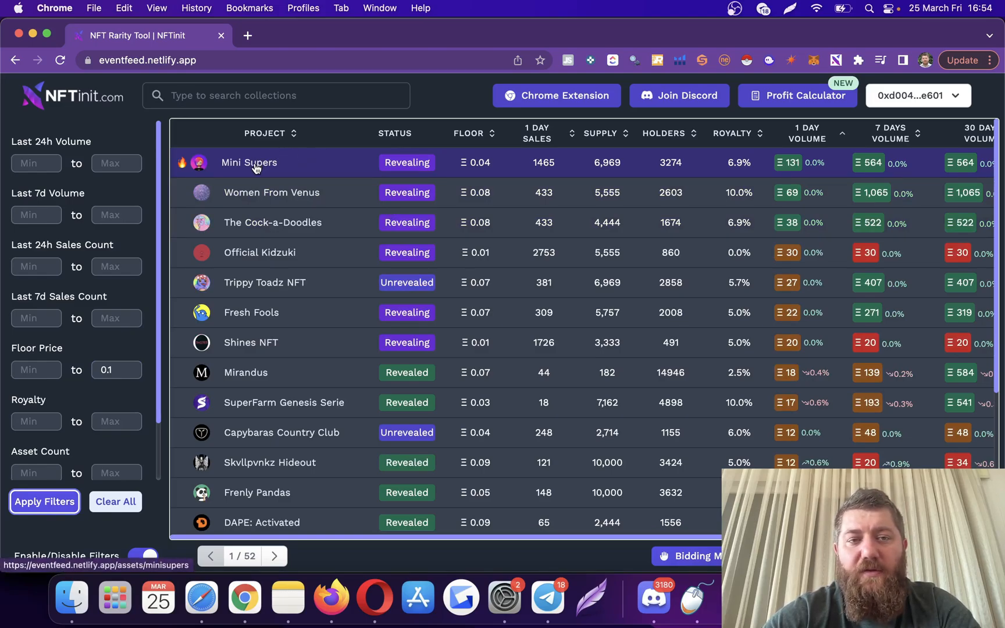
Step: Open Mini Supers, Official Kidzuki and SuperFarm Genesis Series rarity pages in new tabs
click(249, 163)
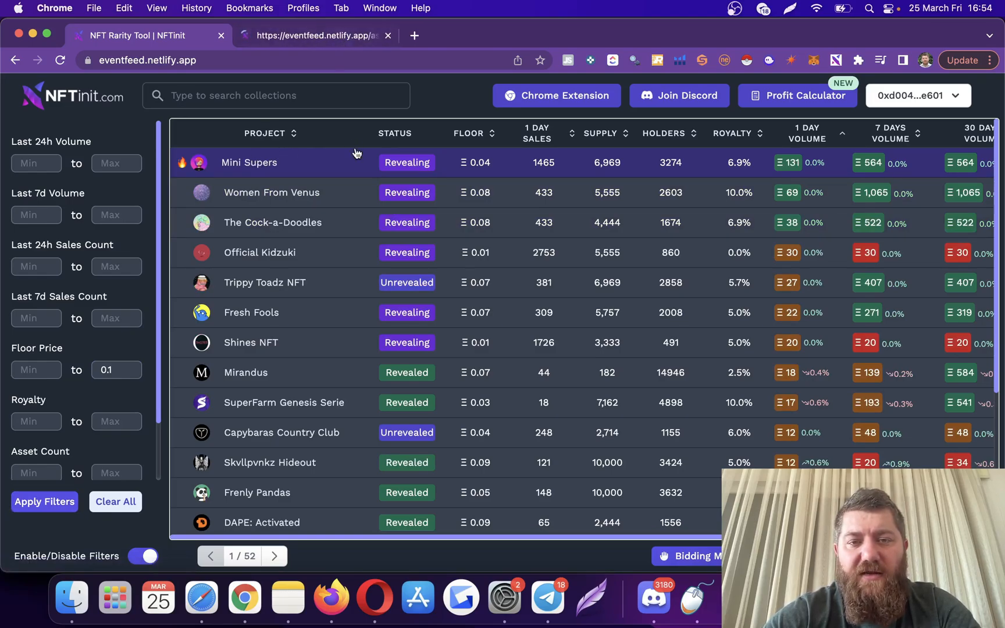
click(249, 163)
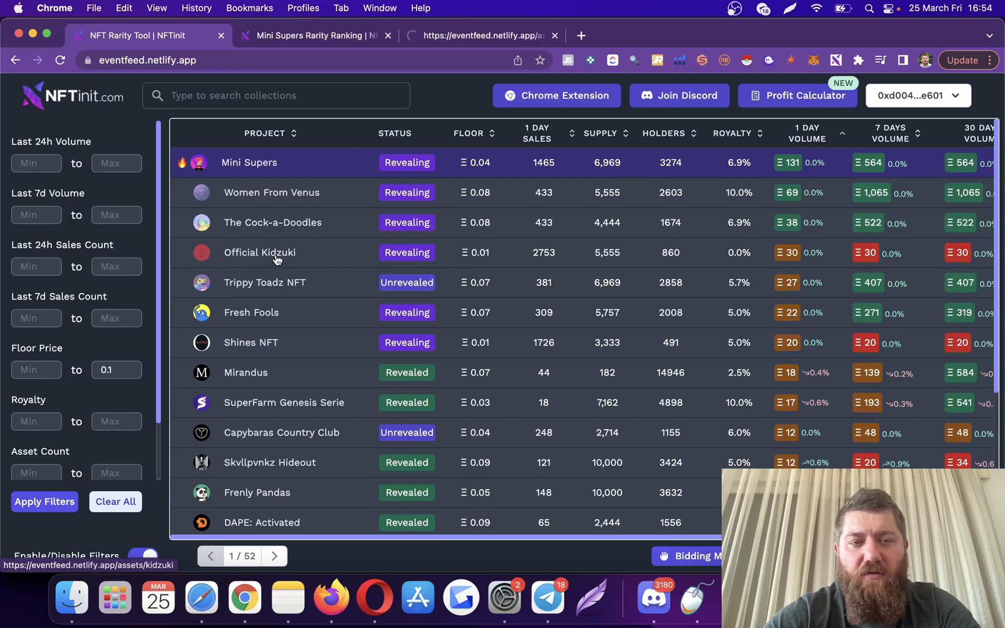
mouse_move(259, 346)
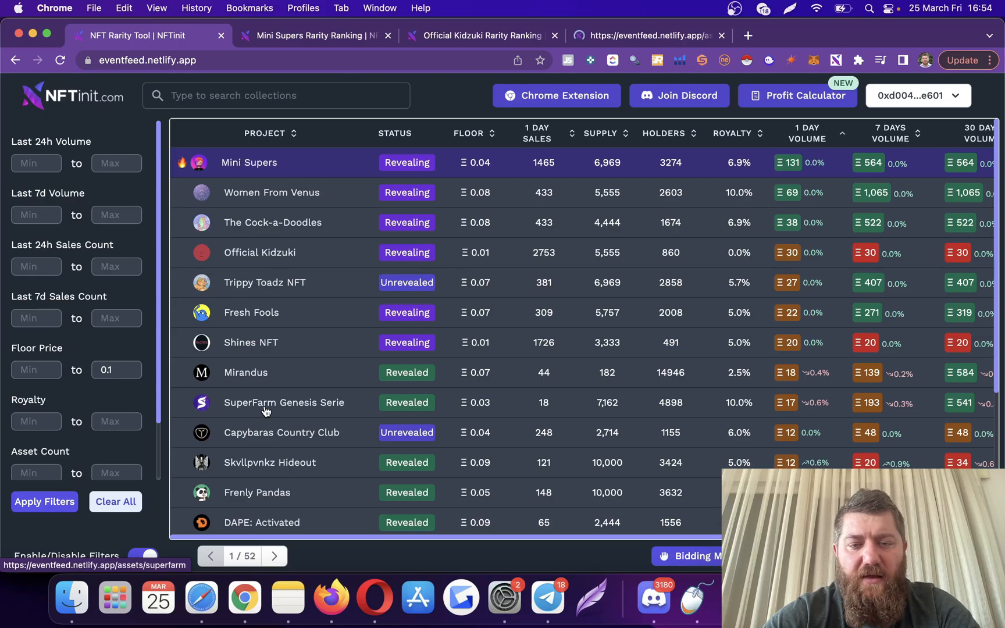
click(249, 162)
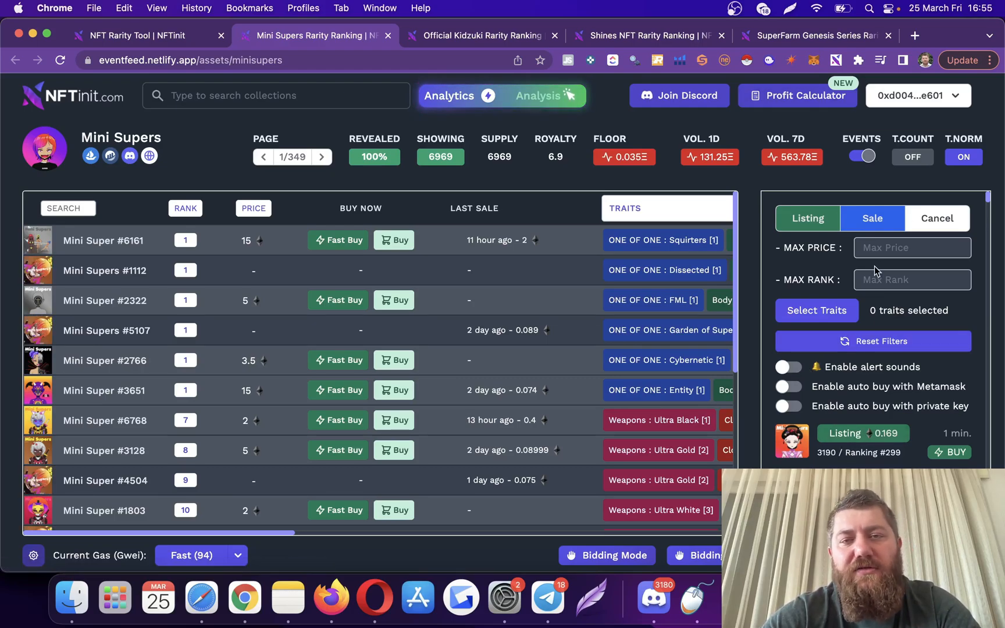
mouse_move(694, 276)
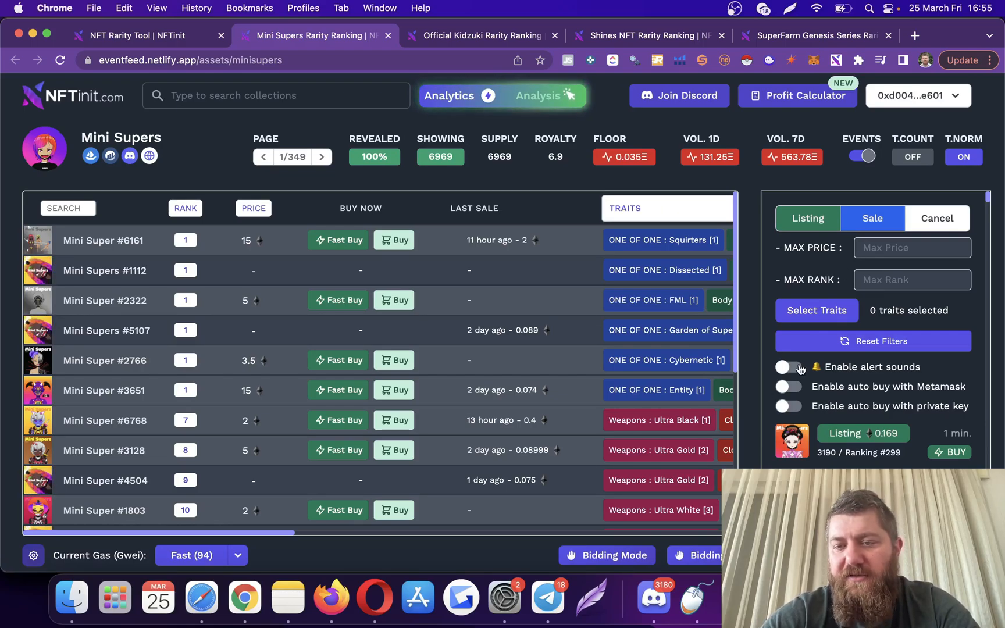
Step: Enable alert sounds for Mini Supers listings and bring up its trait selection list
click(789, 368)
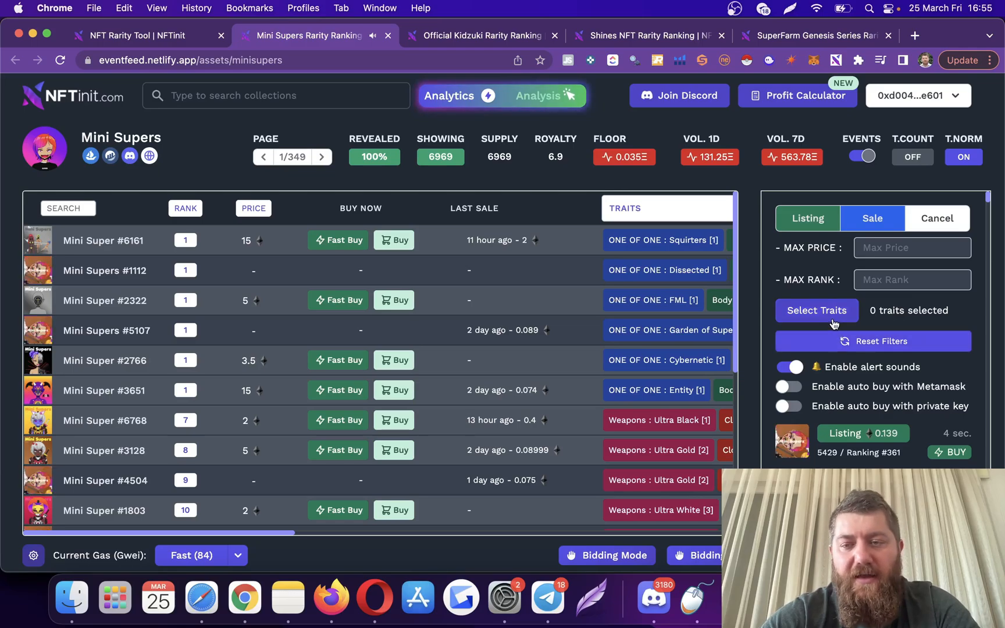
click(816, 311)
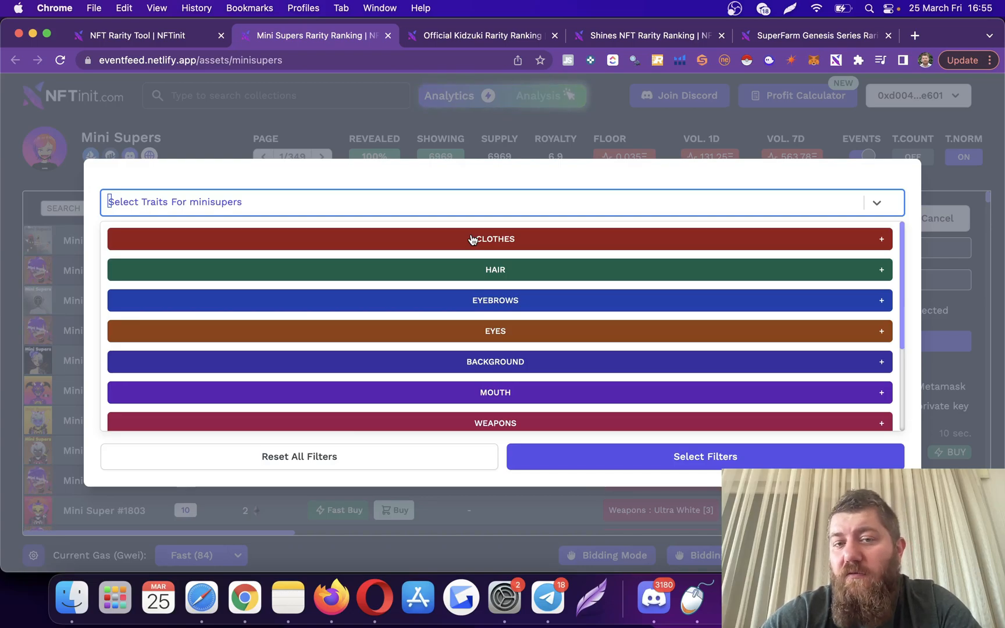
Step: Add Kozane clothes, Cap B hair and Blue body traits to the Mini Supers filter
click(495, 240)
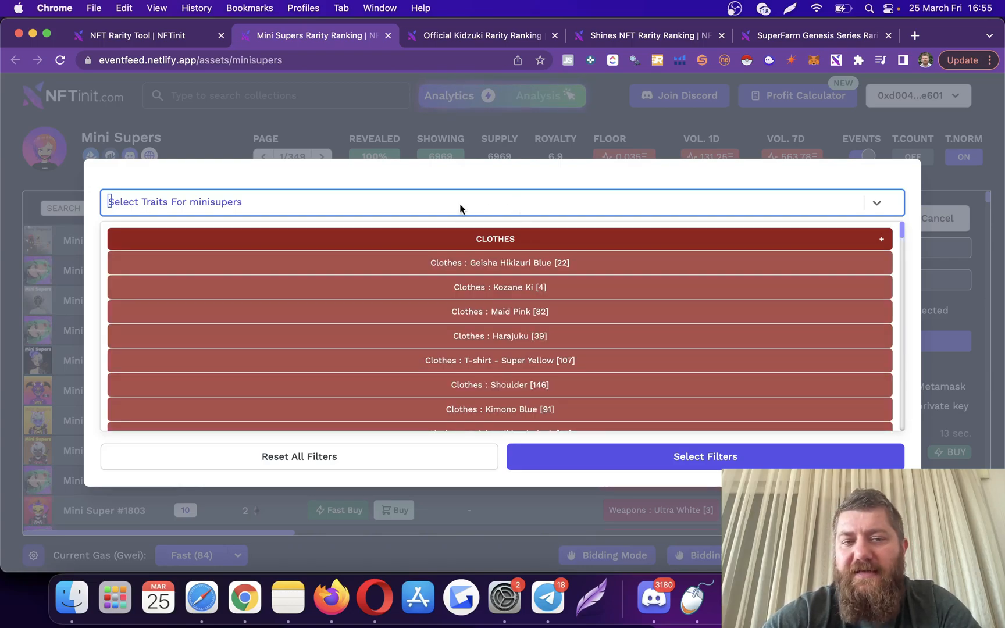
text(k)
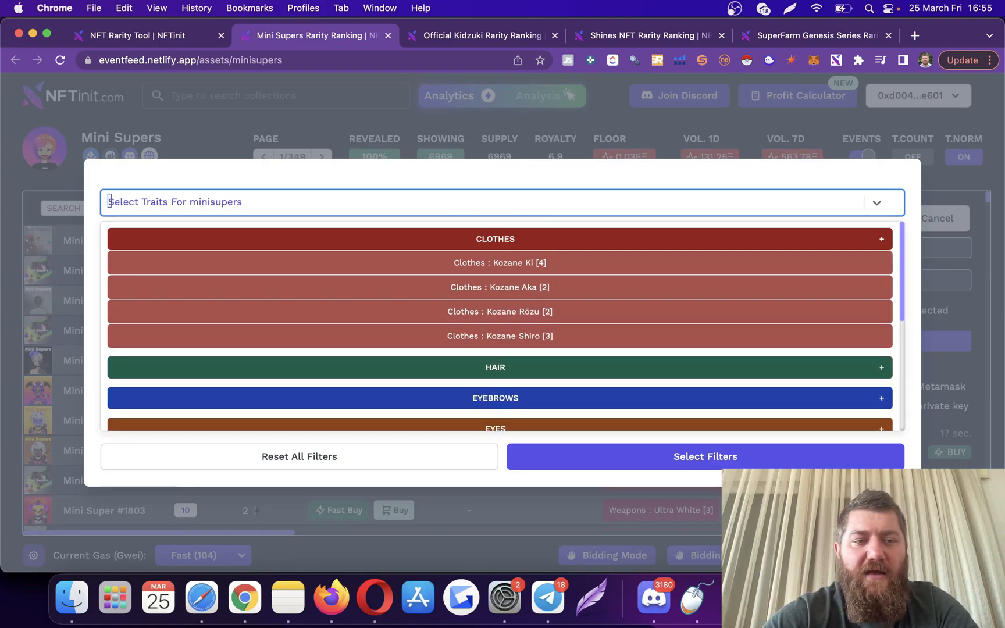
click(500, 263)
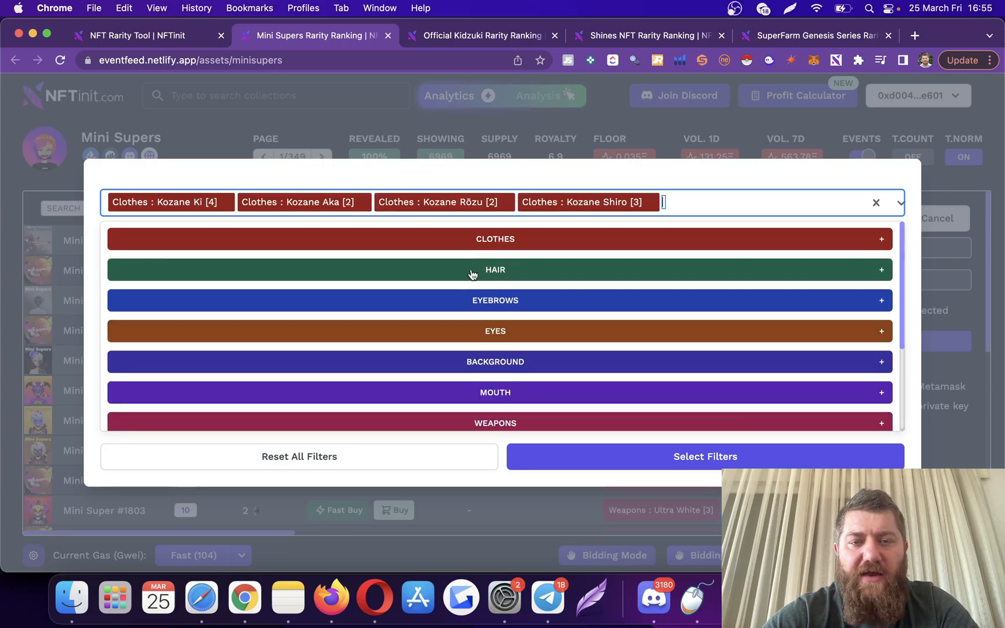
click(495, 269)
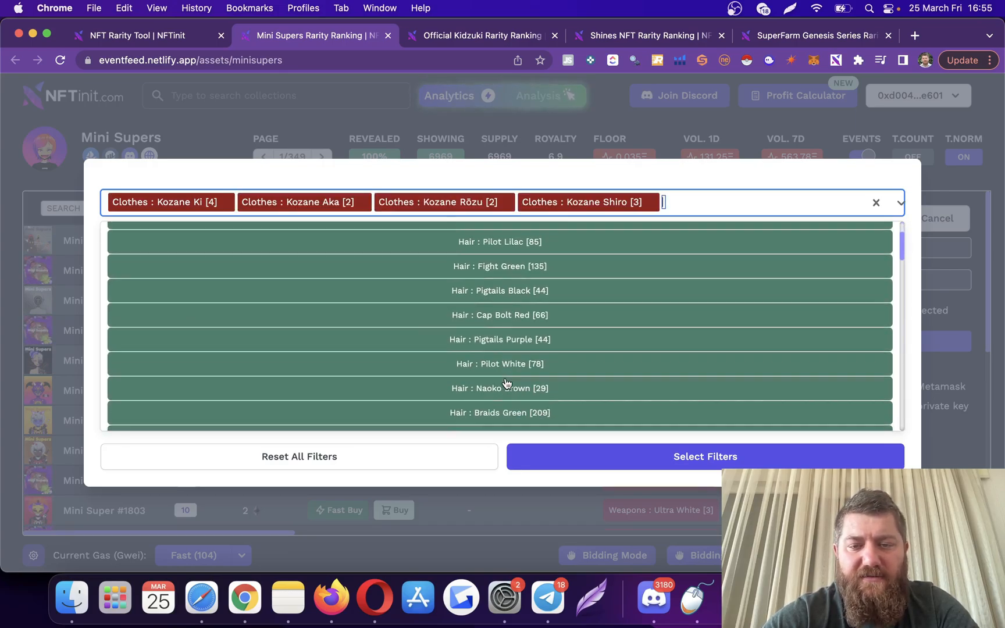
scroll(down, 3)
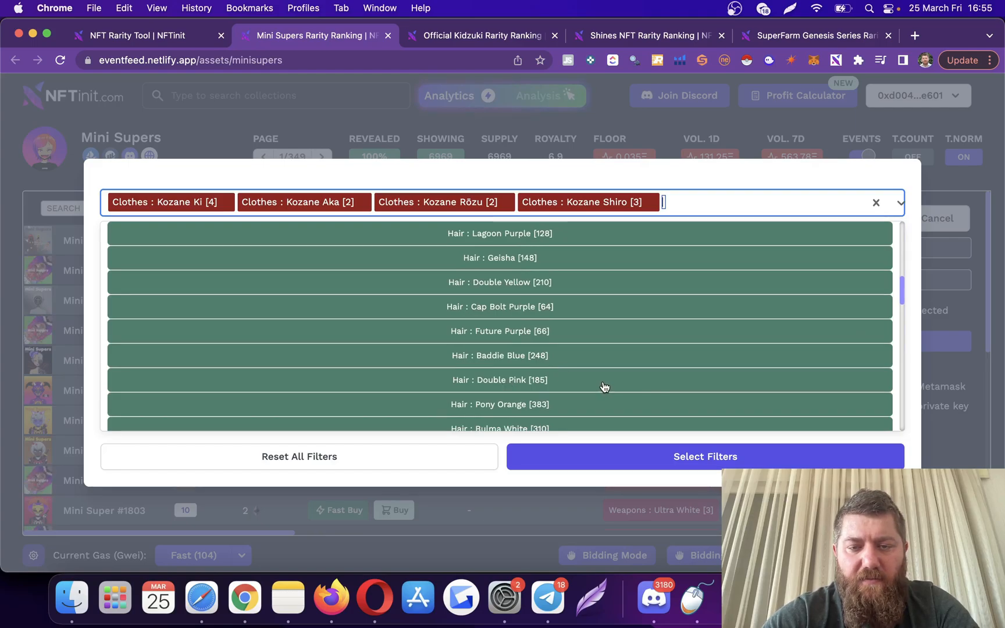
scroll(down, 3)
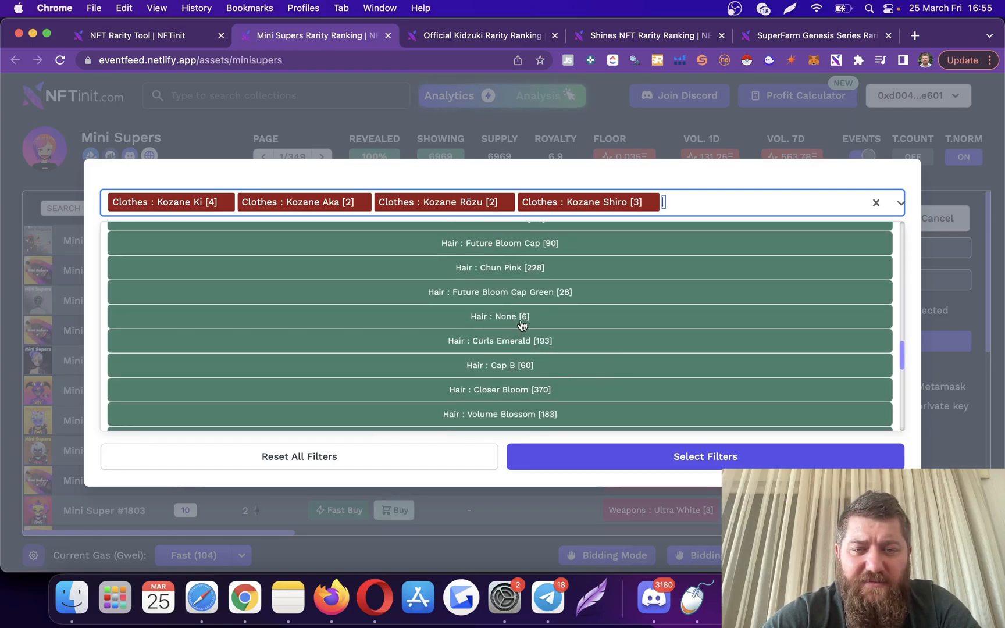
click(500, 365)
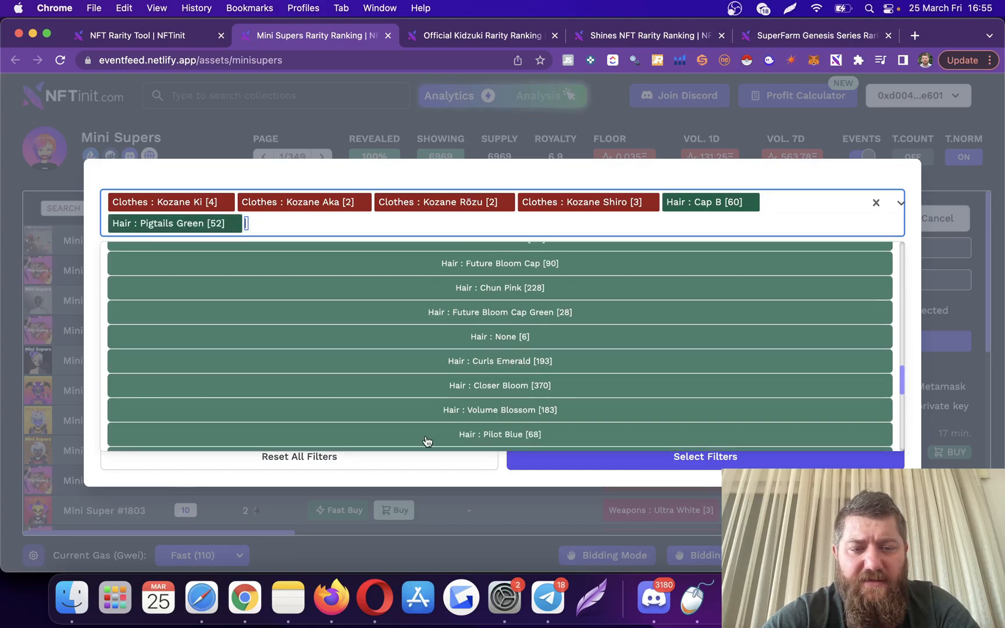
scroll(down, 3)
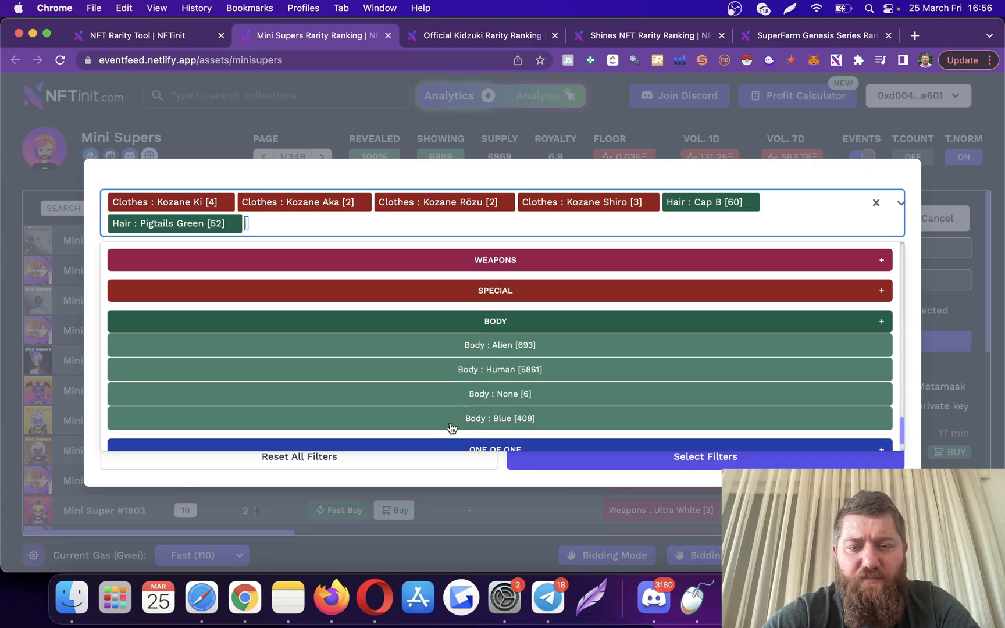
click(500, 418)
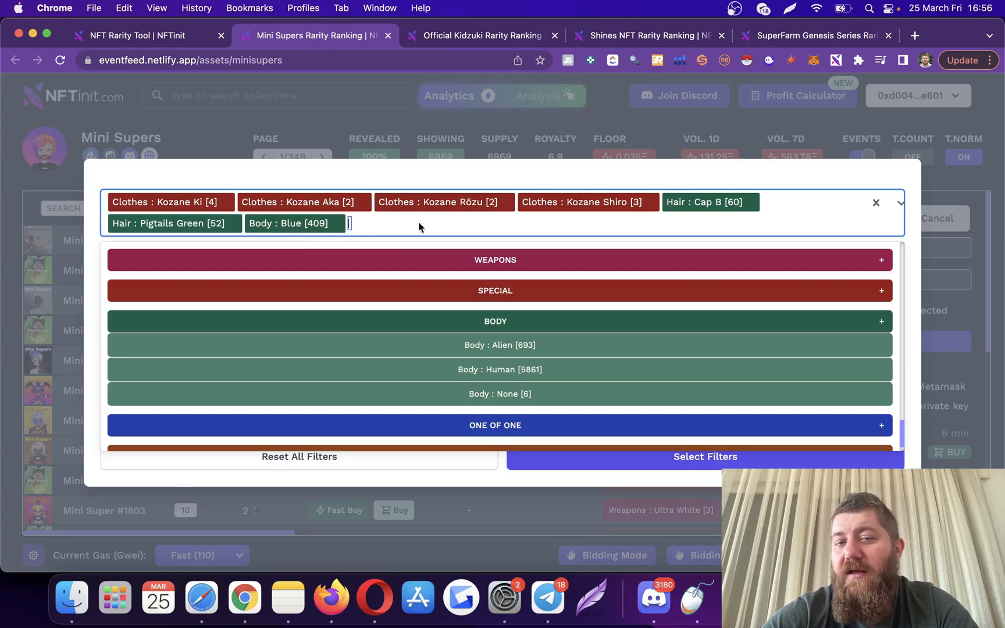
mouse_move(314, 183)
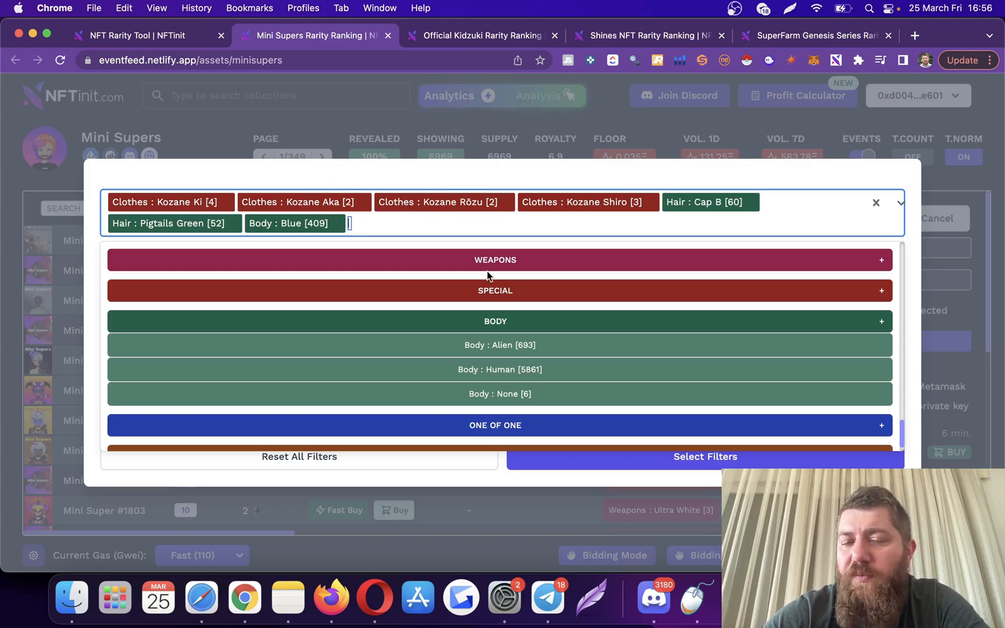
Step: Add Gas Mask Black, Kitsune Black and Star eyes, then apply the ten selected traits
scroll(down, 3)
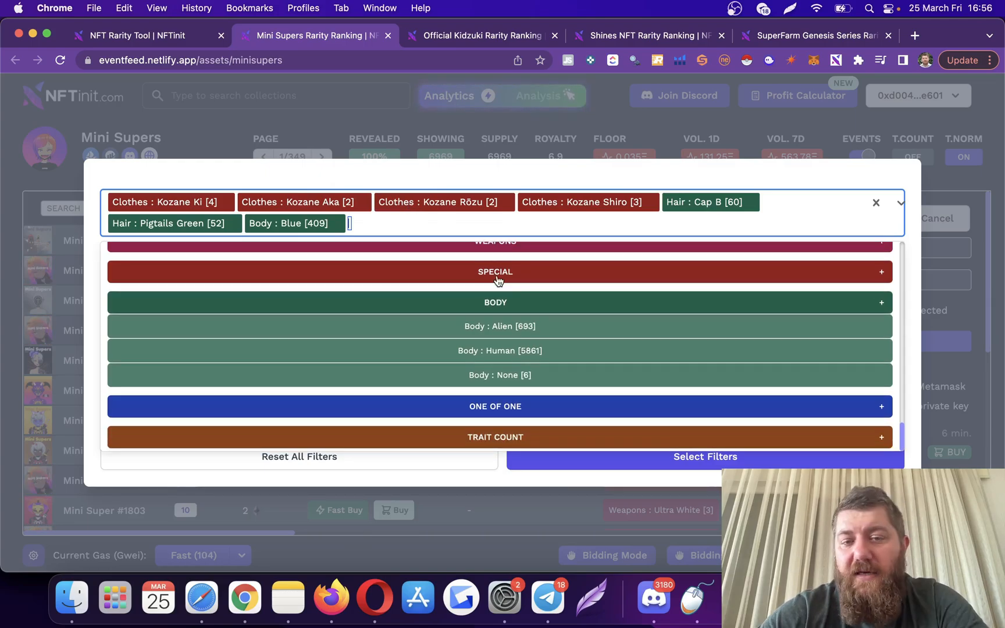
click(495, 272)
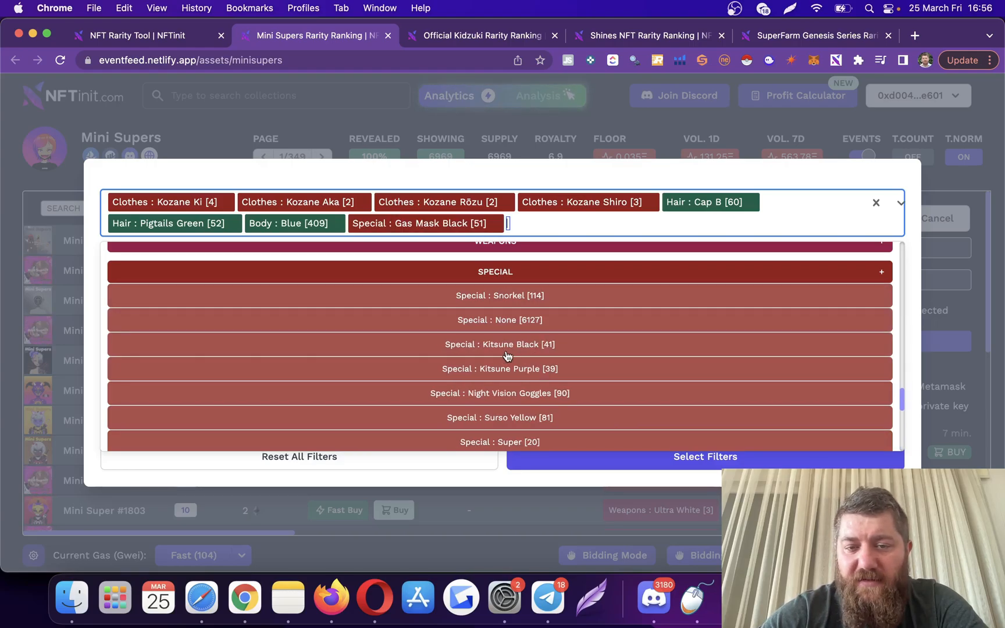
click(500, 344)
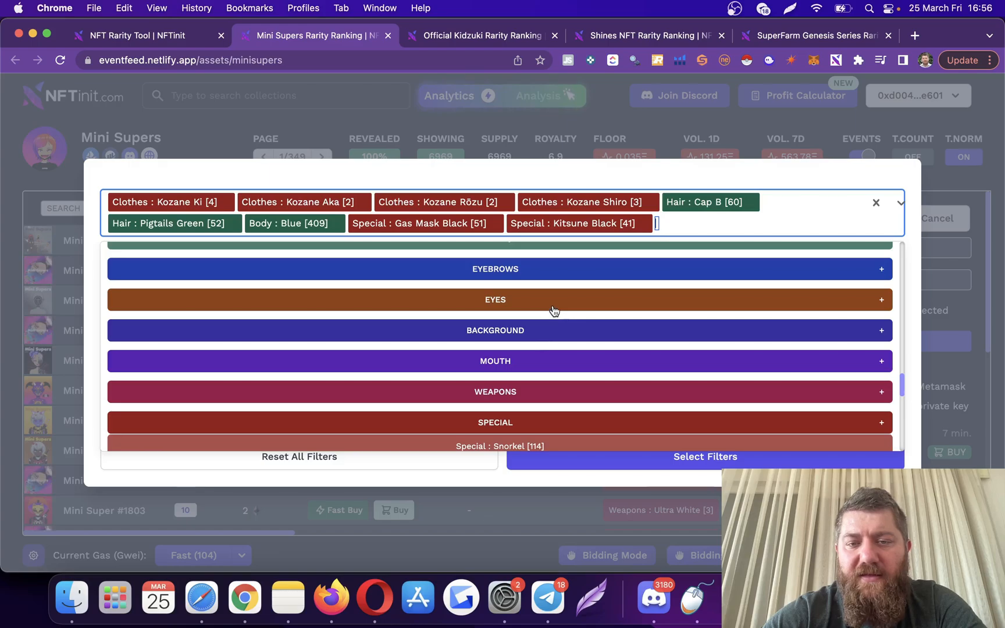
click(495, 300)
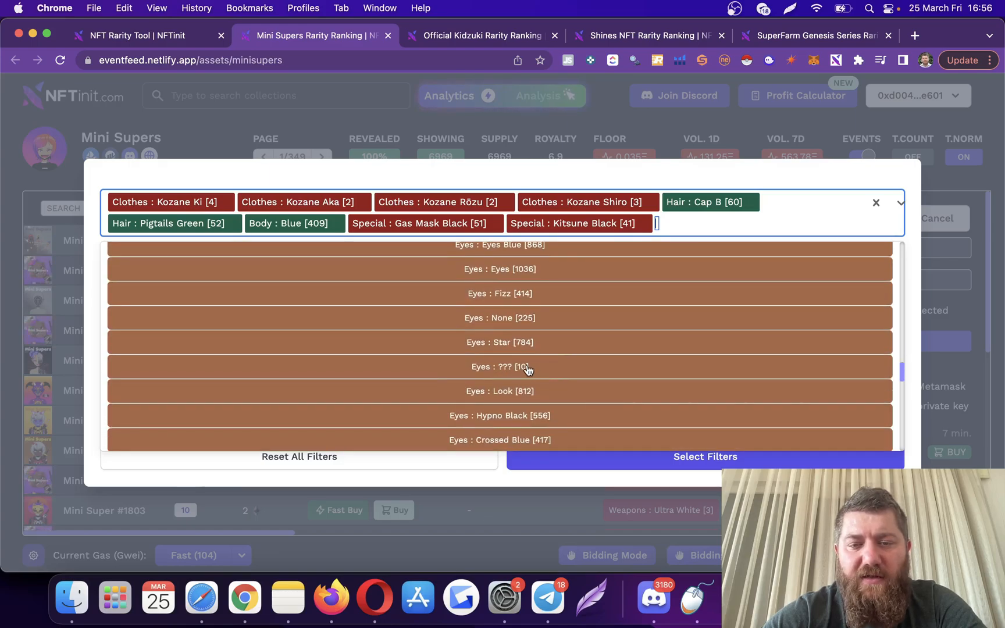
click(500, 342)
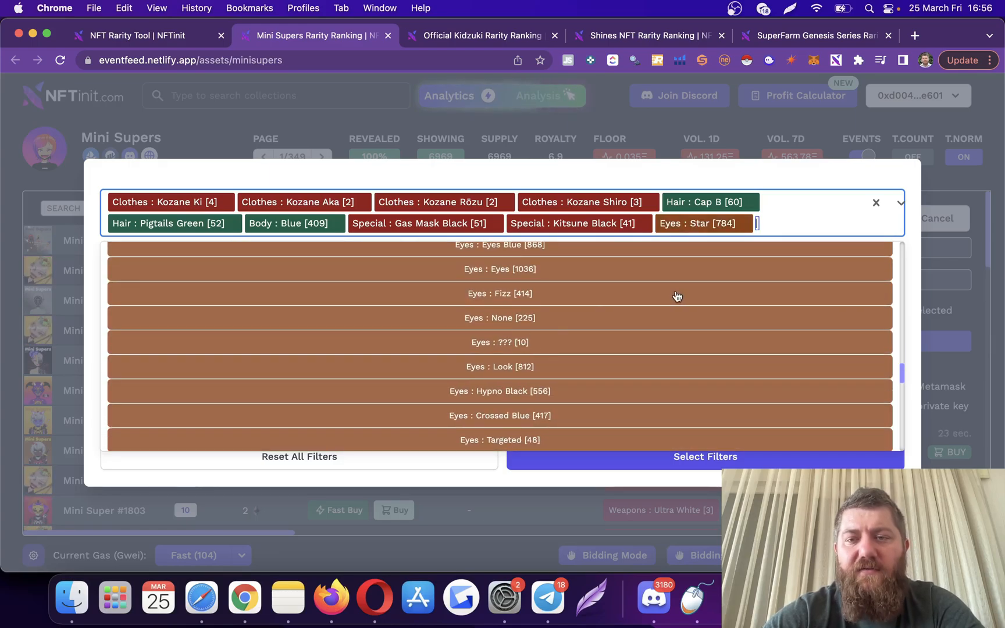
mouse_move(300, 196)
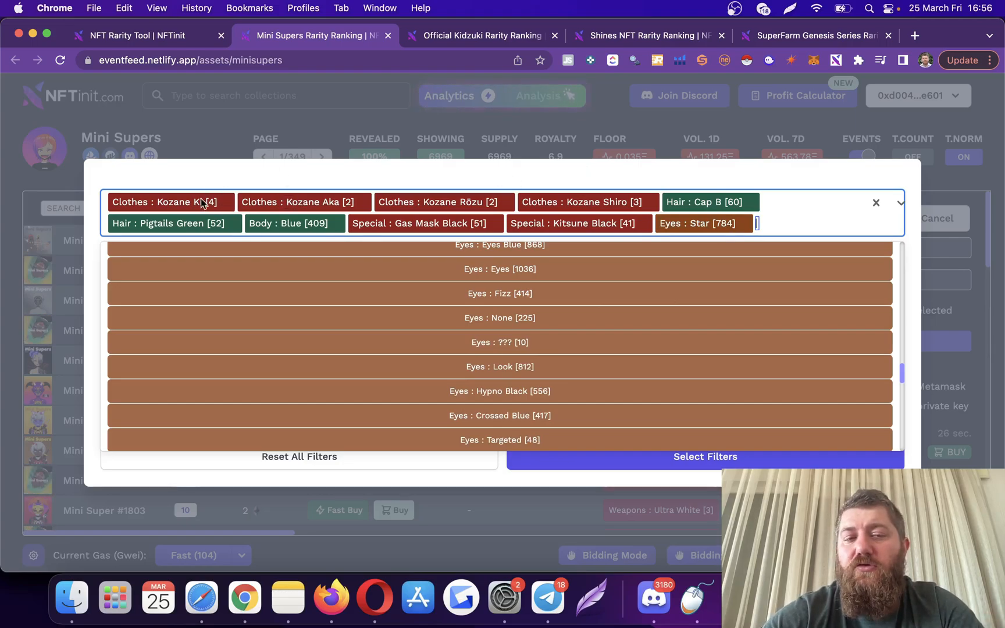
mouse_move(241, 186)
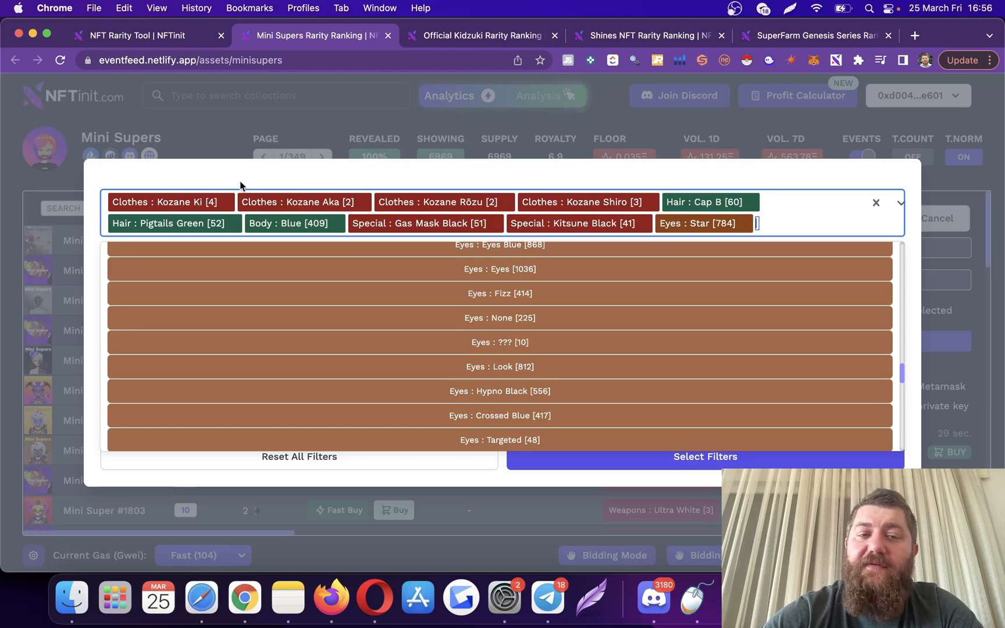
mouse_move(262, 200)
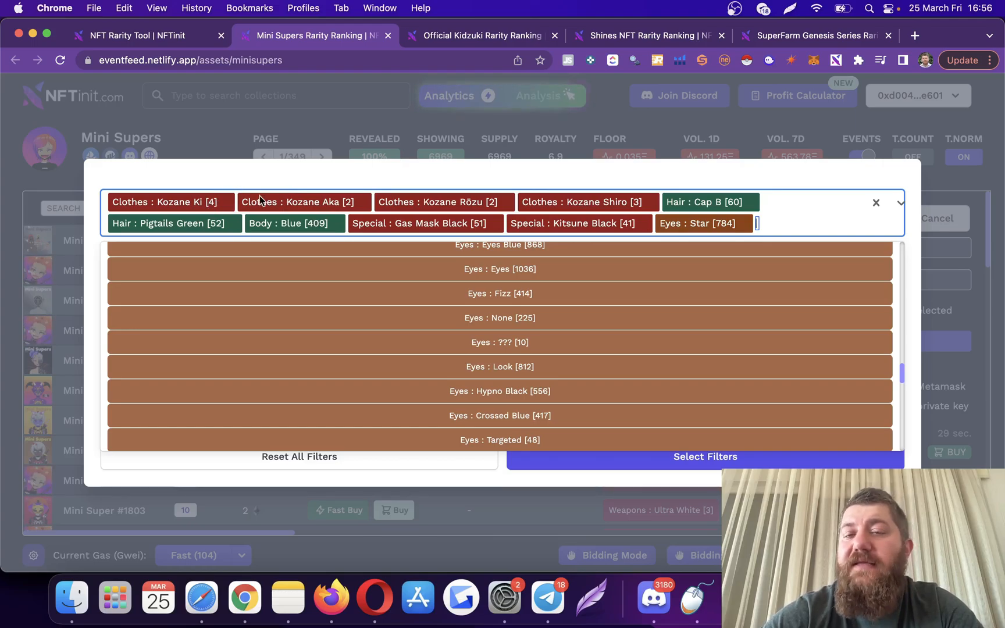
mouse_move(460, 143)
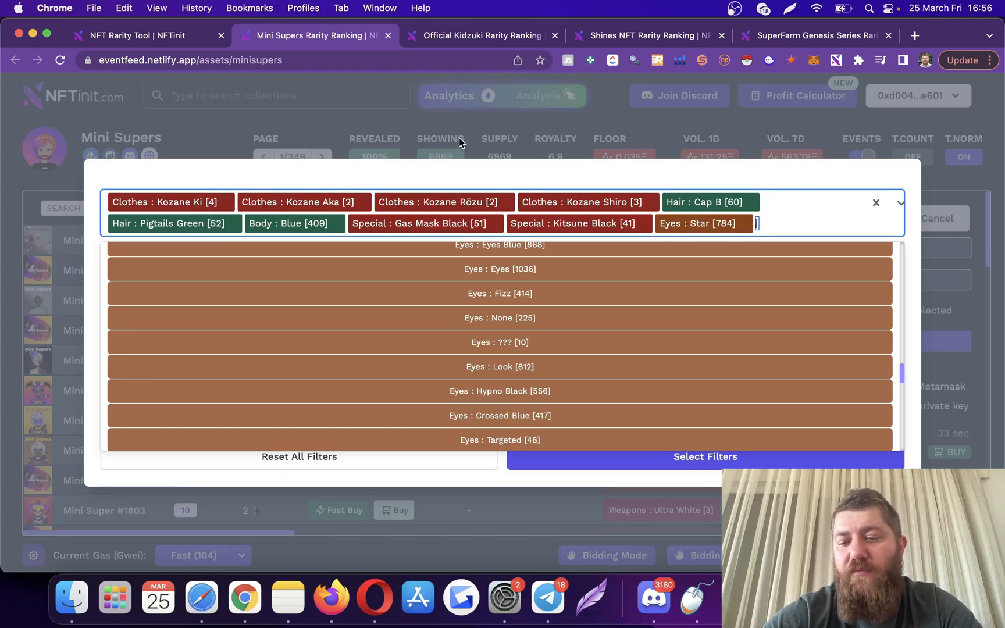
click(704, 457)
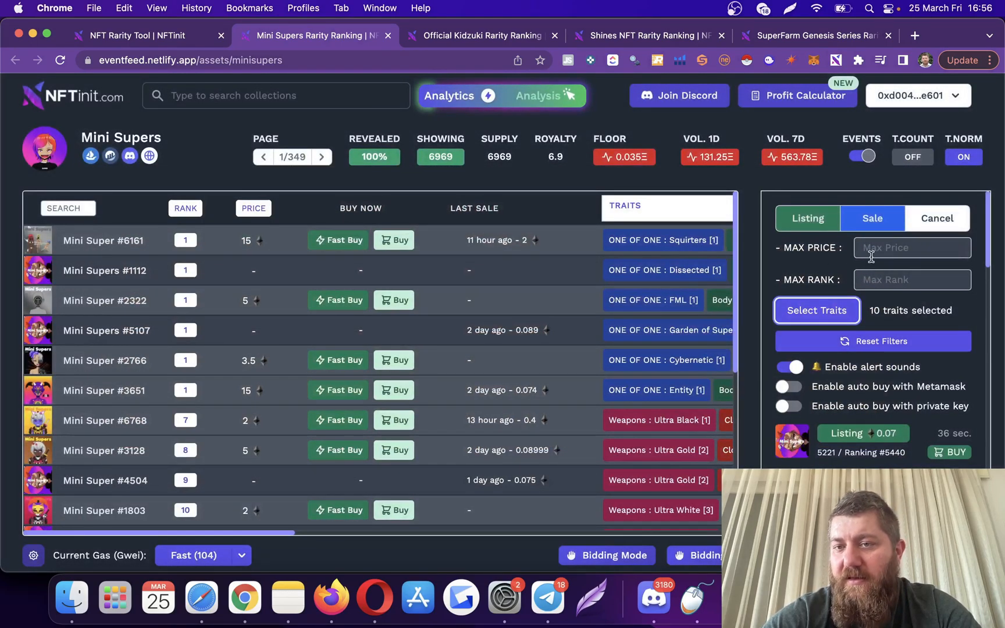
Step: Enter a maximum sale price of 0.1 for the Mini Supers filter
click(912, 247)
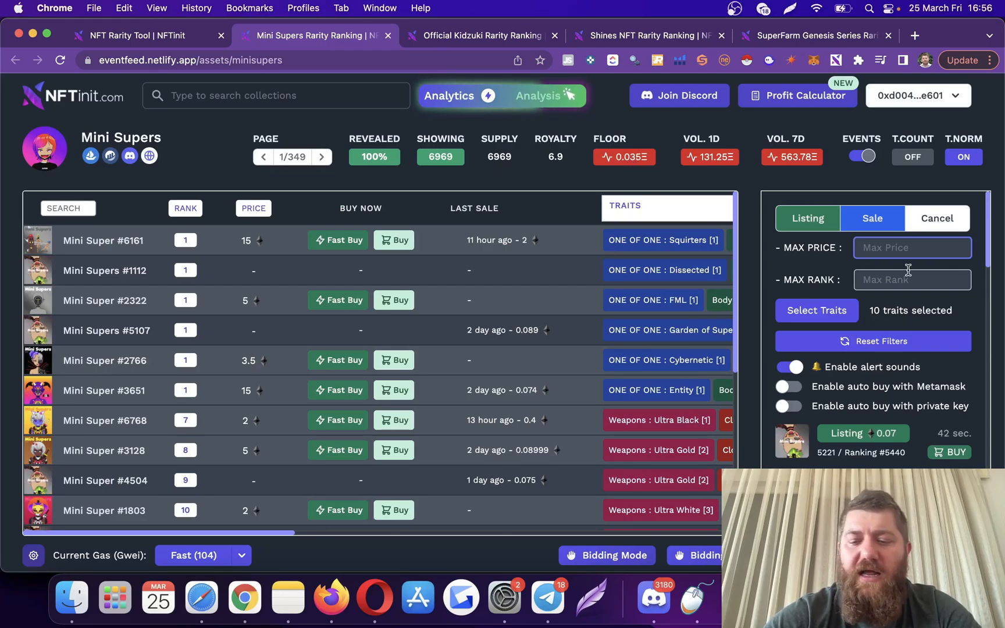
text(0.1)
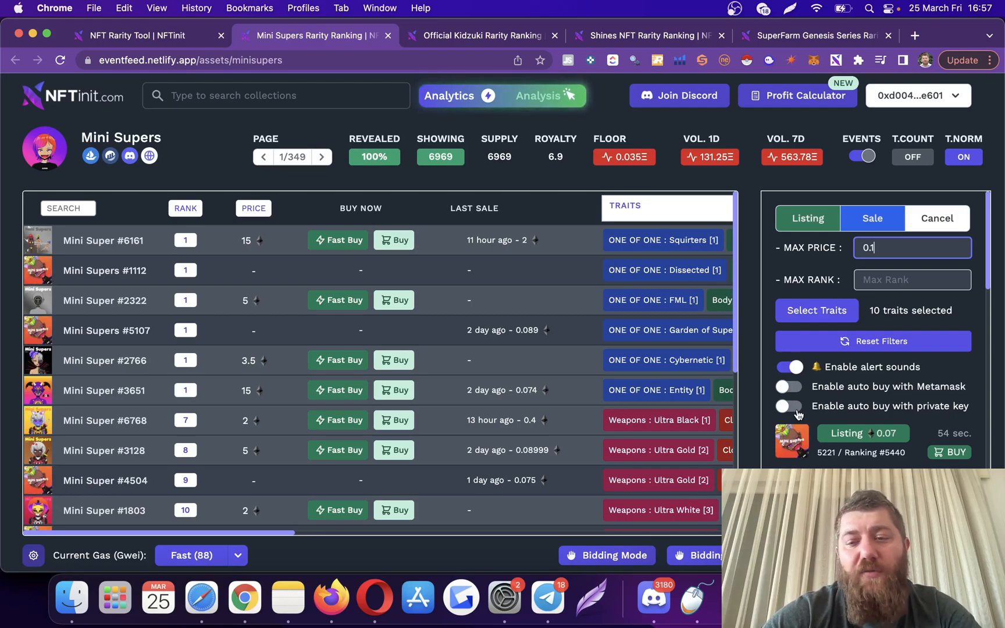
Step: Enable private-key auto buy for Mini Supers using the key copied from MetaMask
click(788, 406)
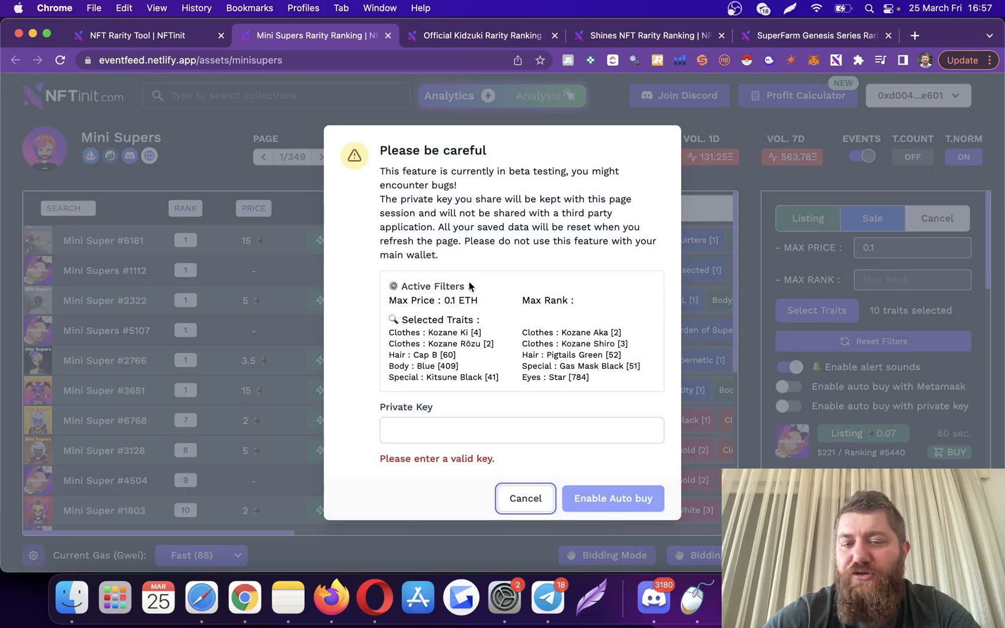
mouse_move(752, 178)
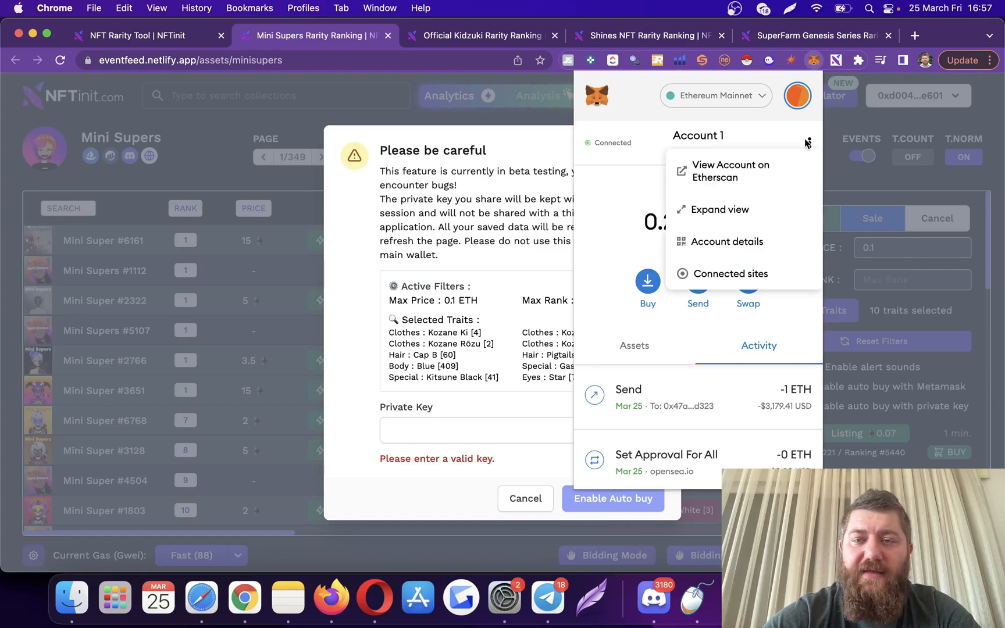
click(727, 241)
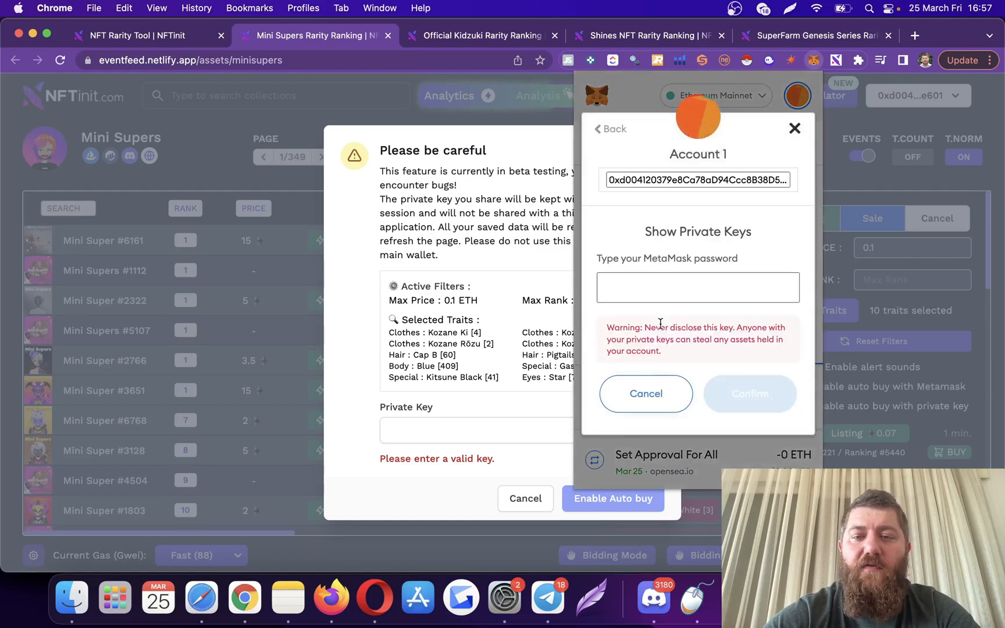
text(••••)
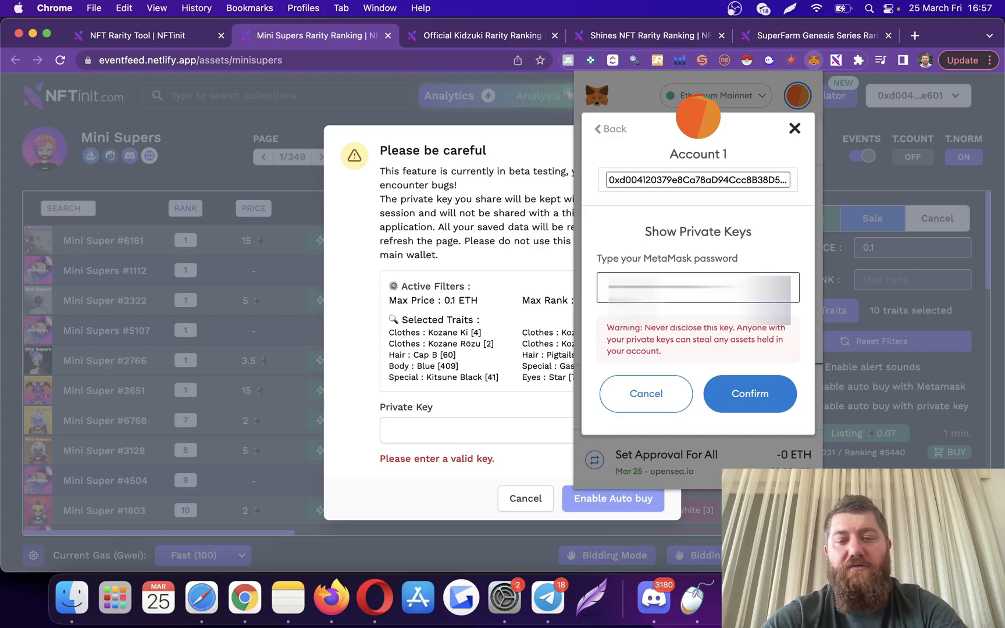
click(750, 393)
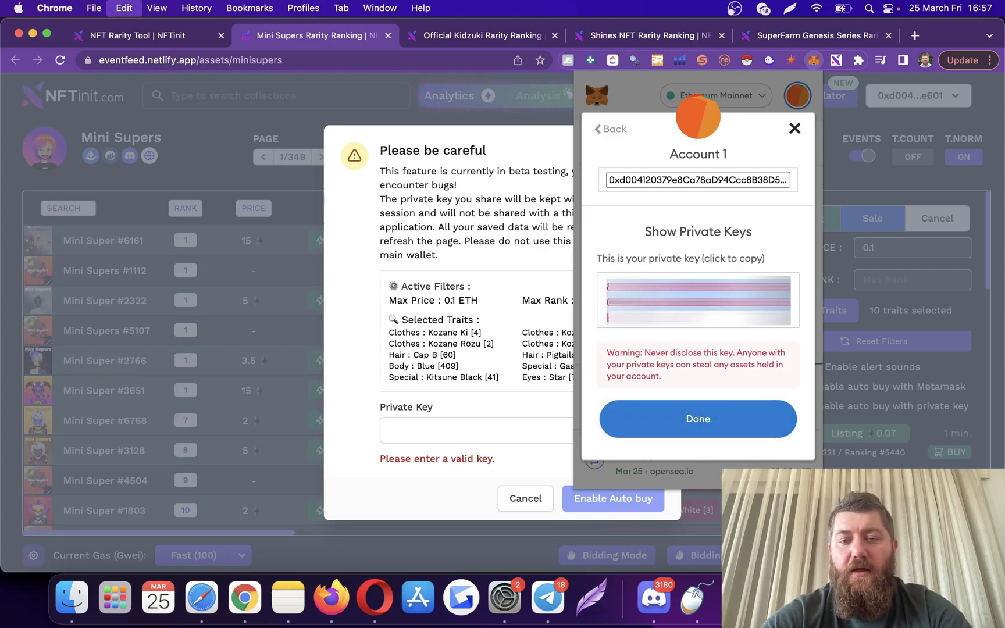
click(697, 418)
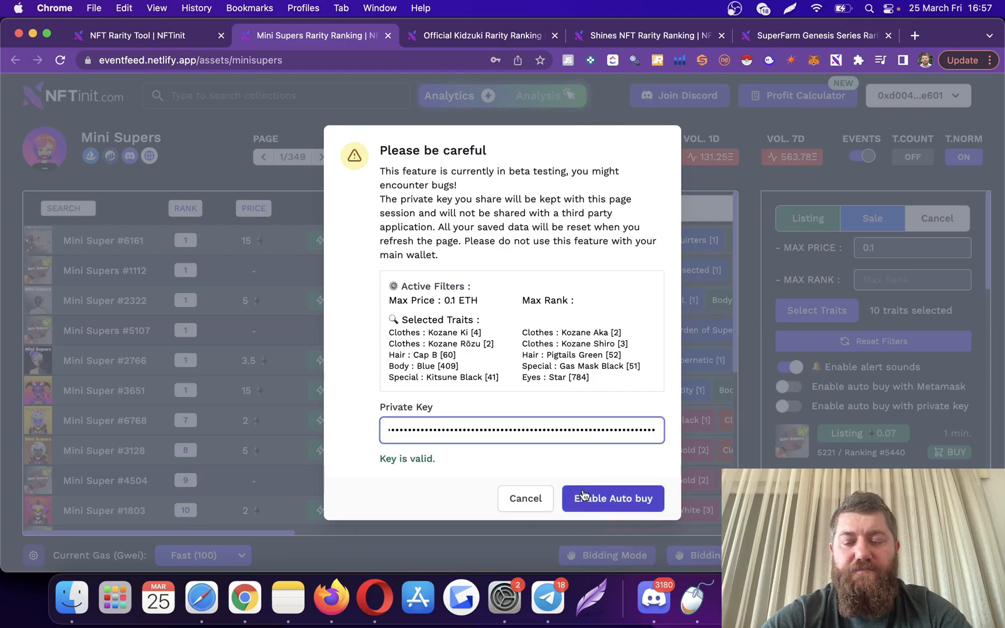
click(613, 499)
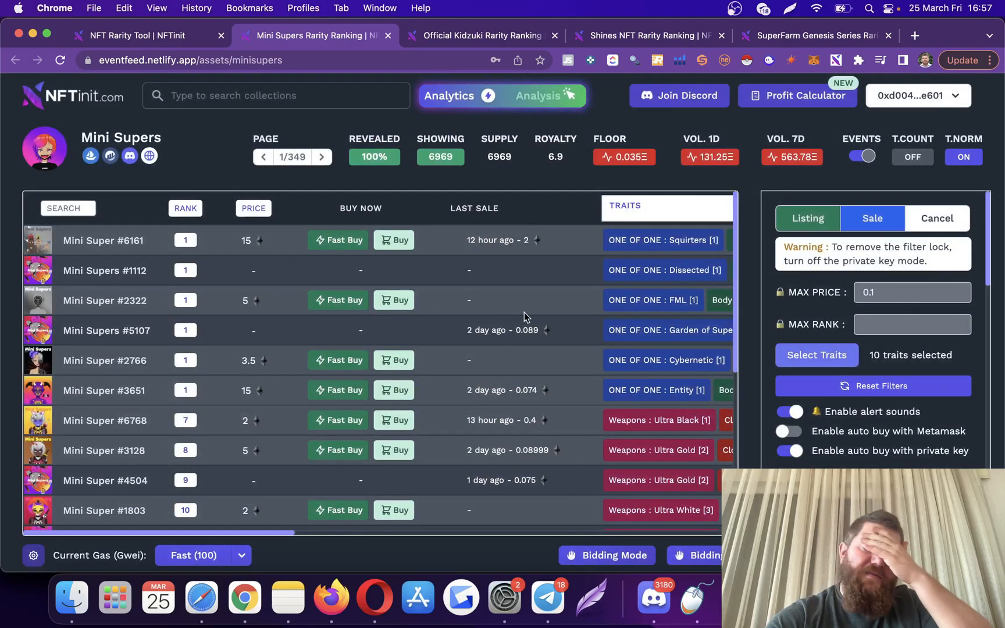
Step: On Official Kidzuki, set sale alerts with max price 0.01 and max rank 2000
click(477, 36)
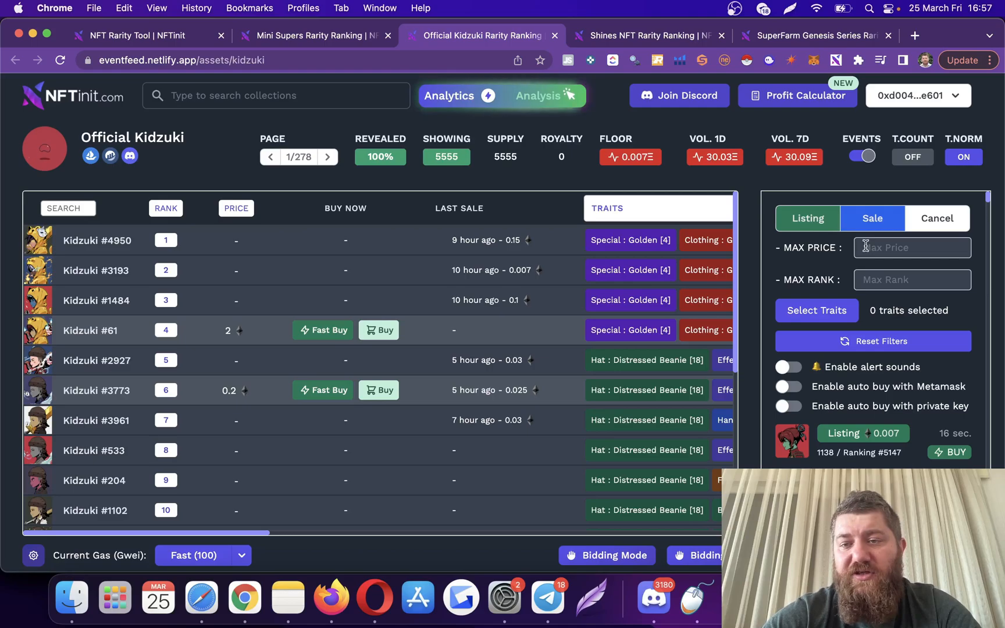
text(0.01)
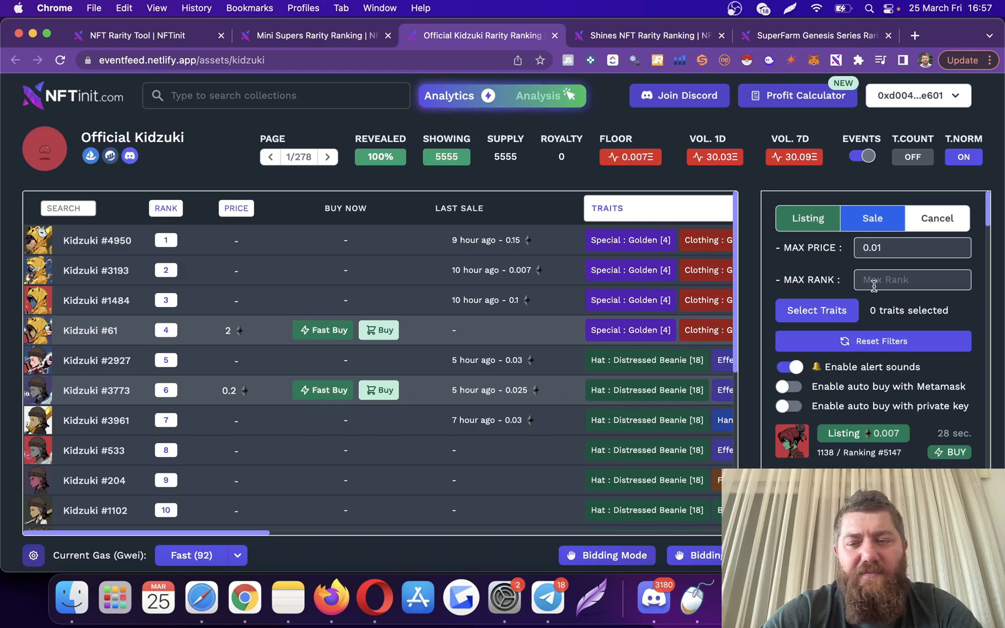
text(20)
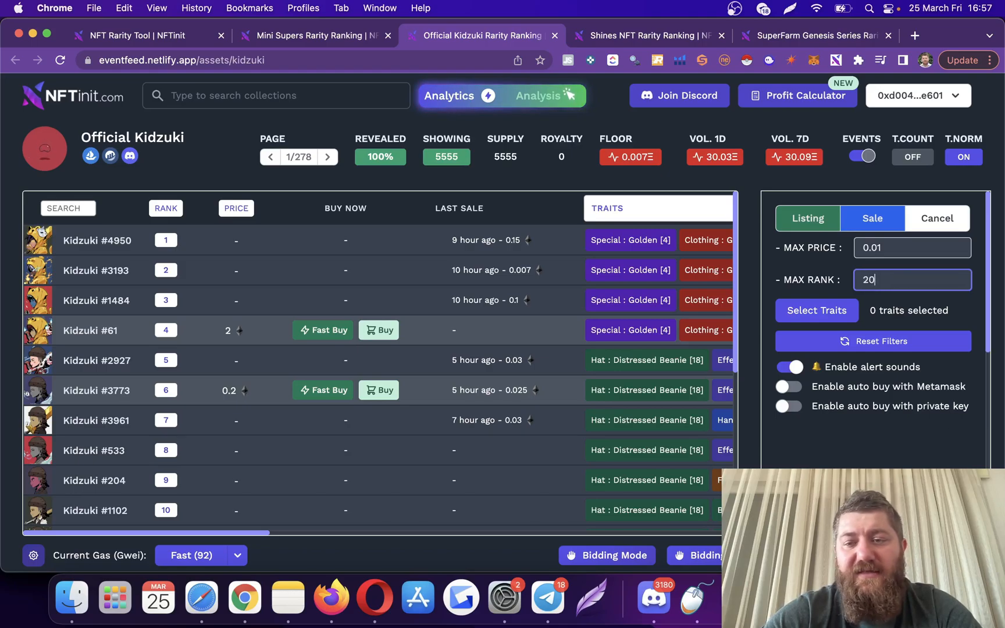
text(2000)
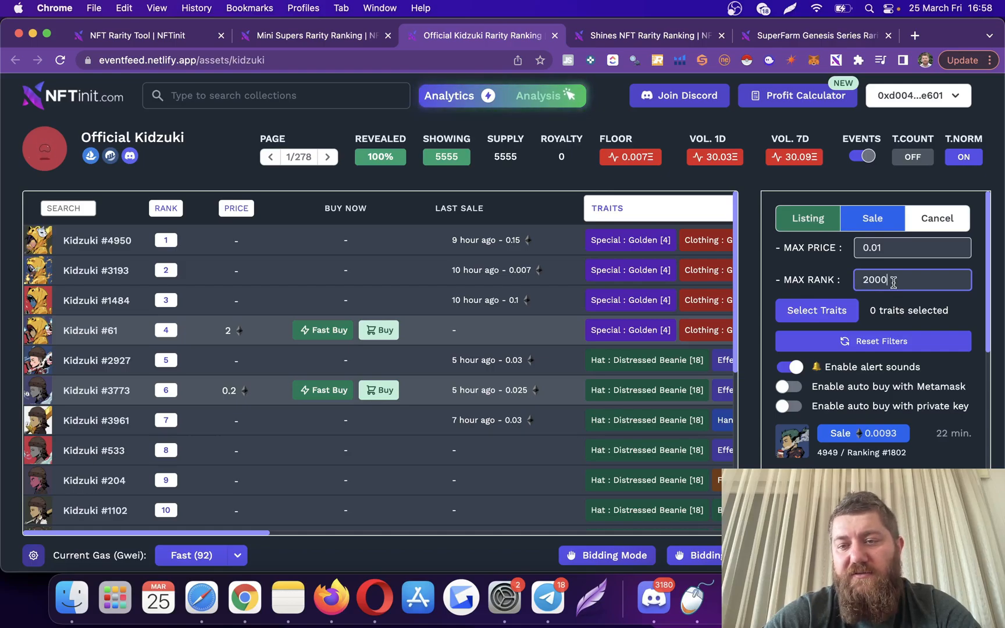
Step: Add Golden Cat Kigurumi clothing and Blue Bean, Golden Bean, Fireball hands to Kidzuki's filter
click(816, 311)
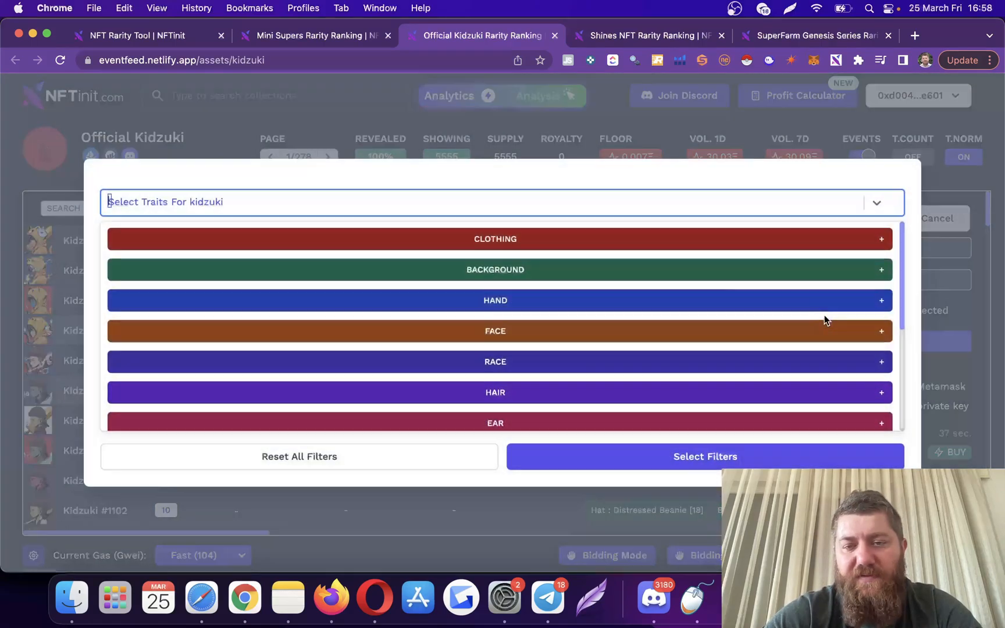
click(495, 239)
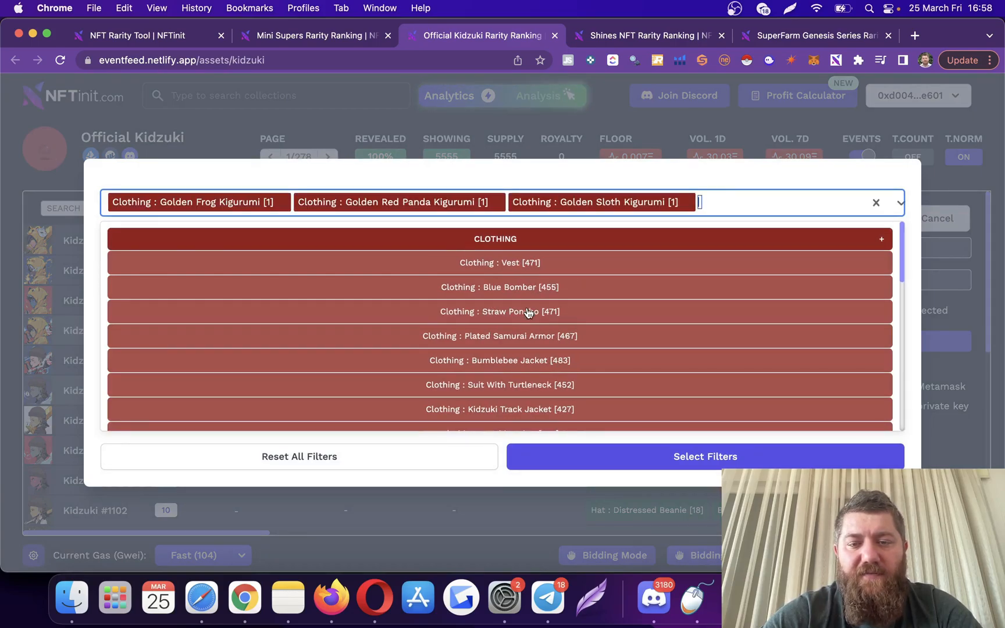
scroll(down, 3)
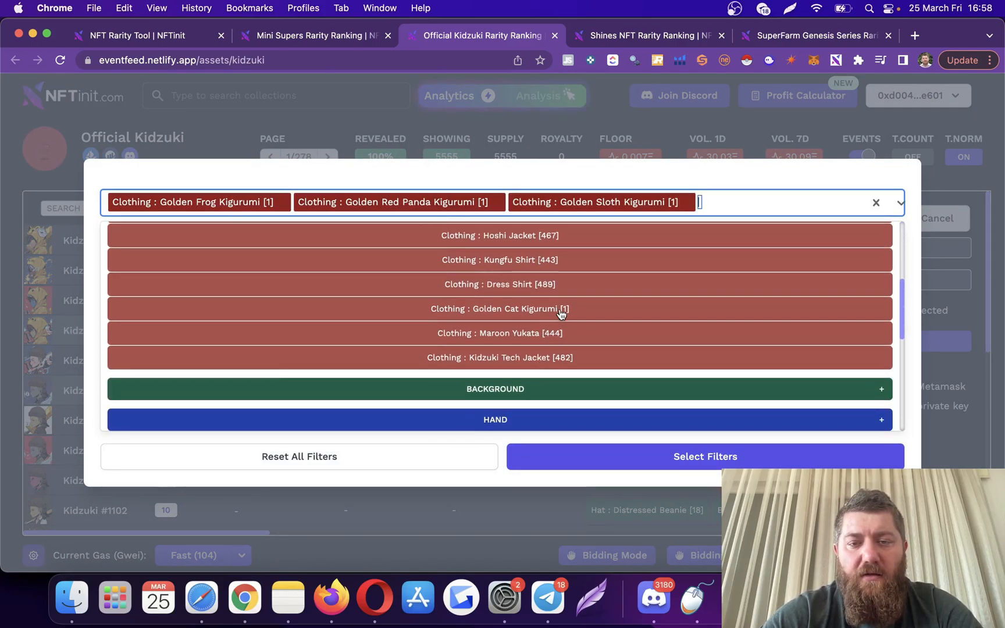
click(500, 309)
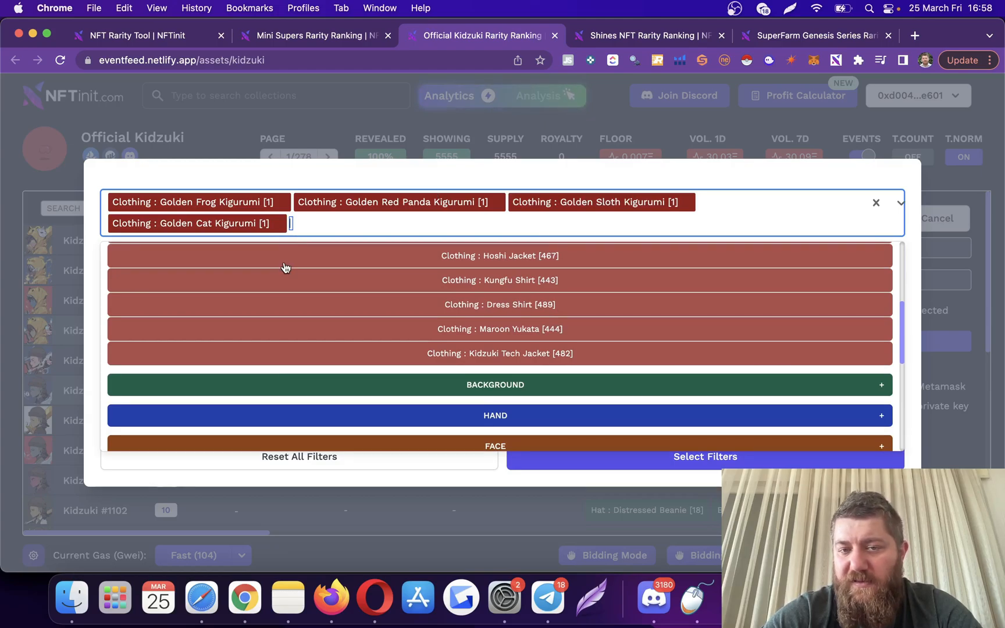
mouse_move(556, 371)
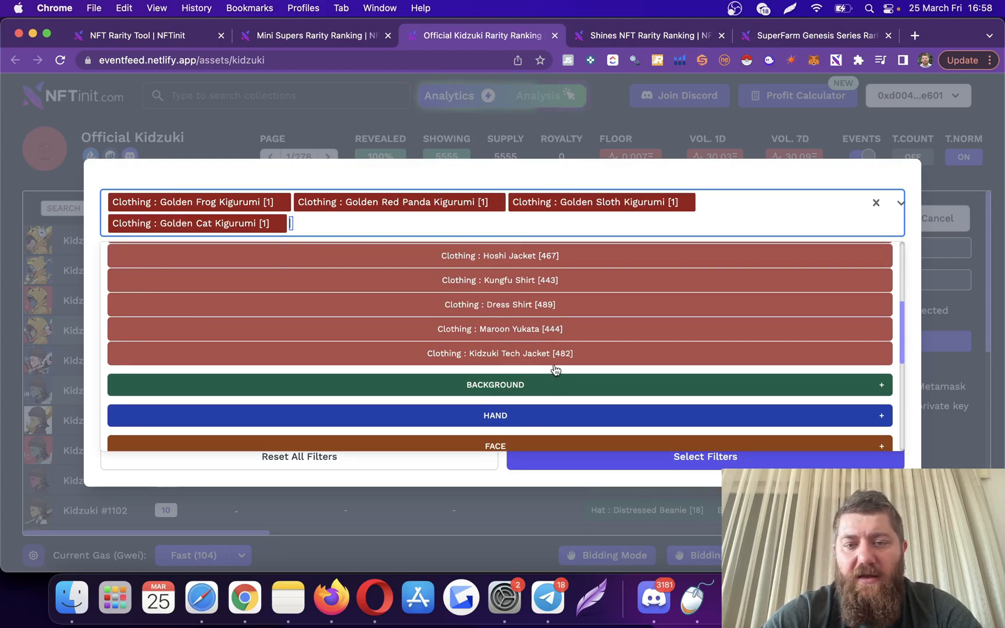
mouse_move(551, 395)
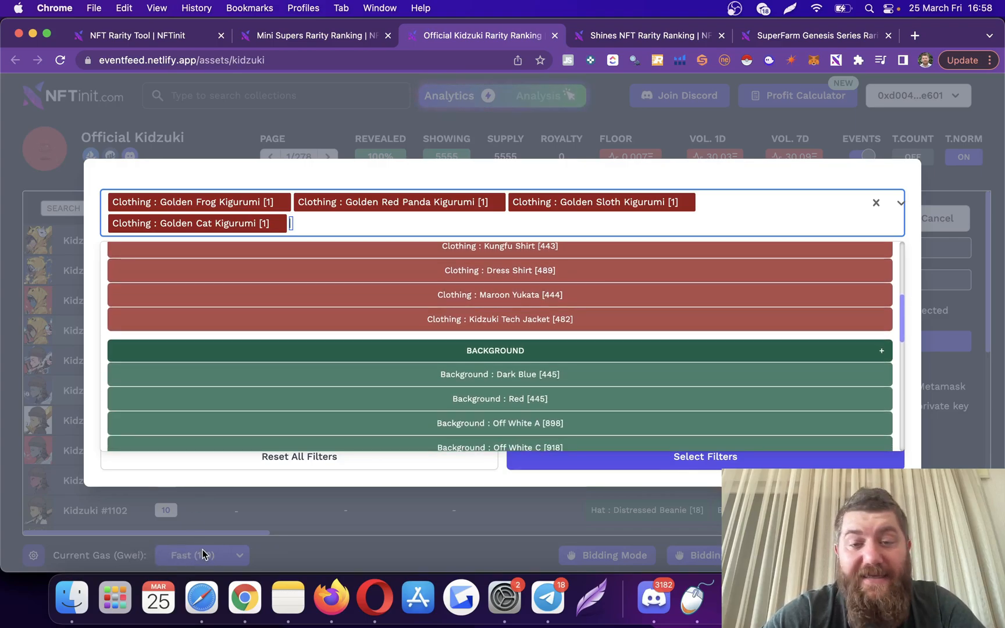
scroll(down, 3)
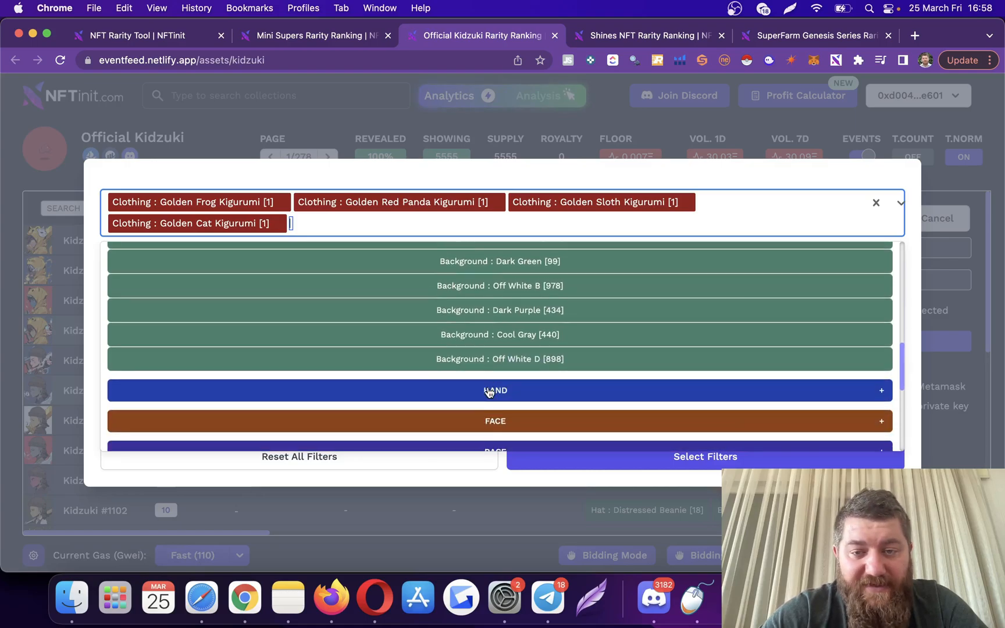
click(495, 391)
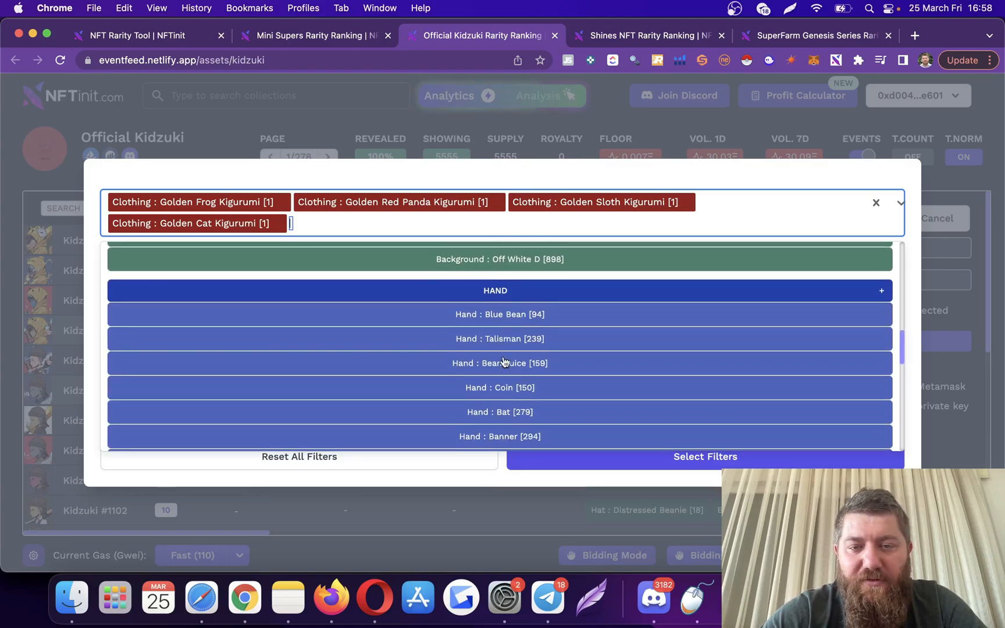
click(500, 314)
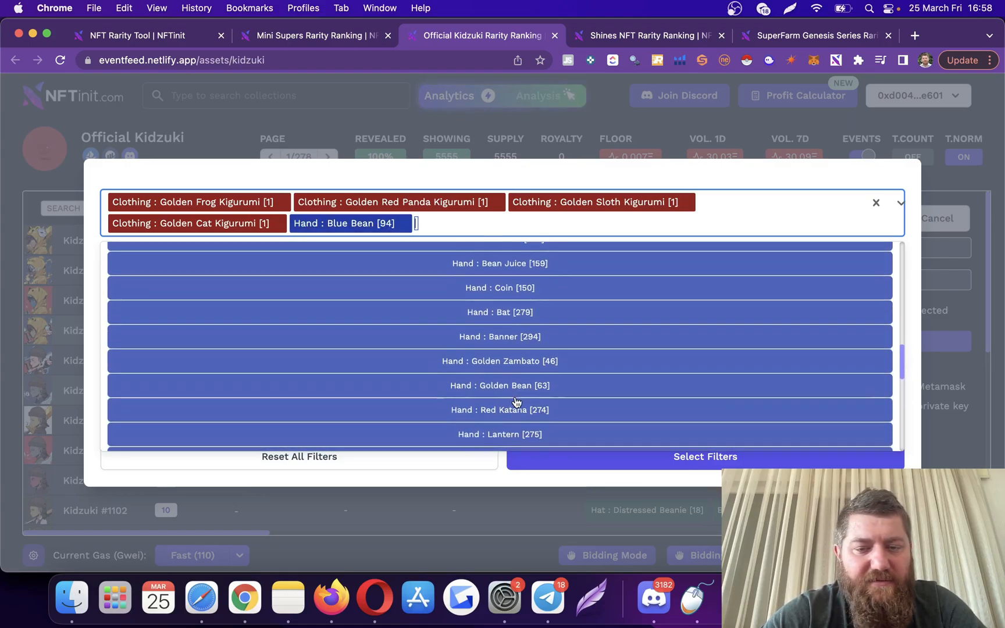
click(500, 386)
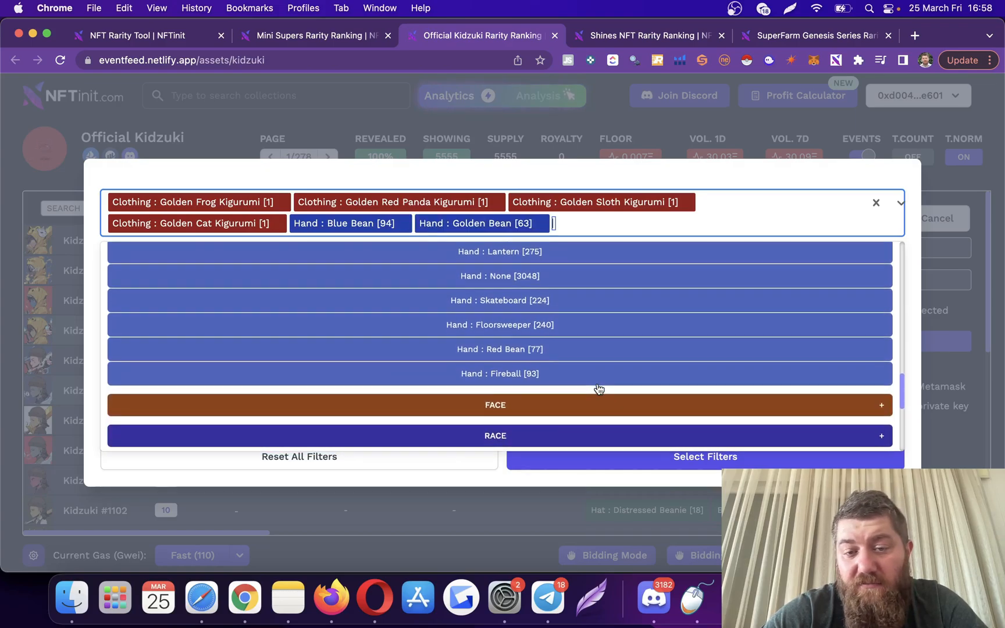
click(500, 373)
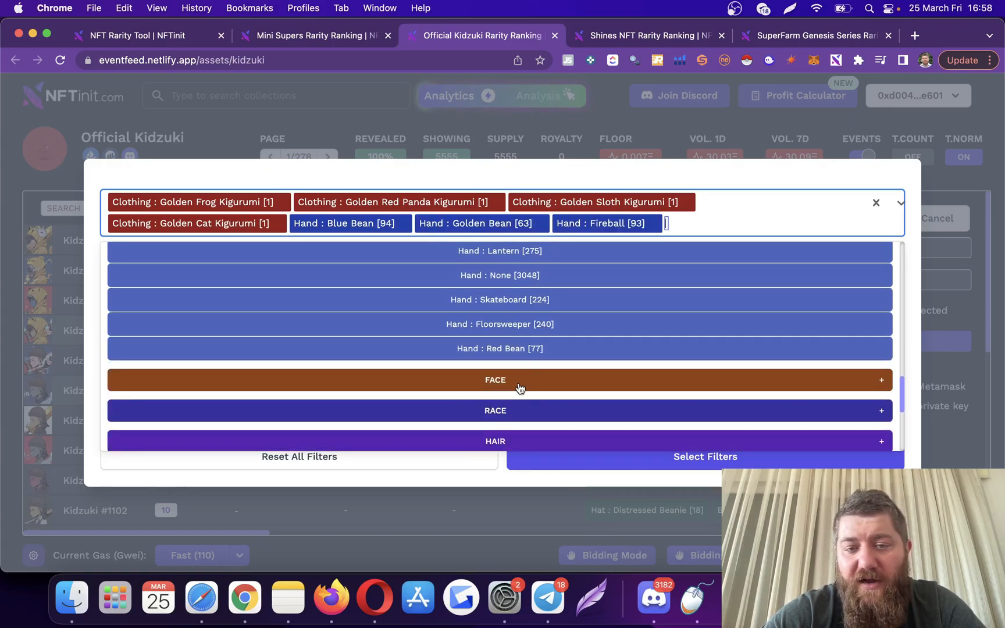
Step: Add Bandaid face and remaining traits, then apply the twelve selected trait filters
click(495, 379)
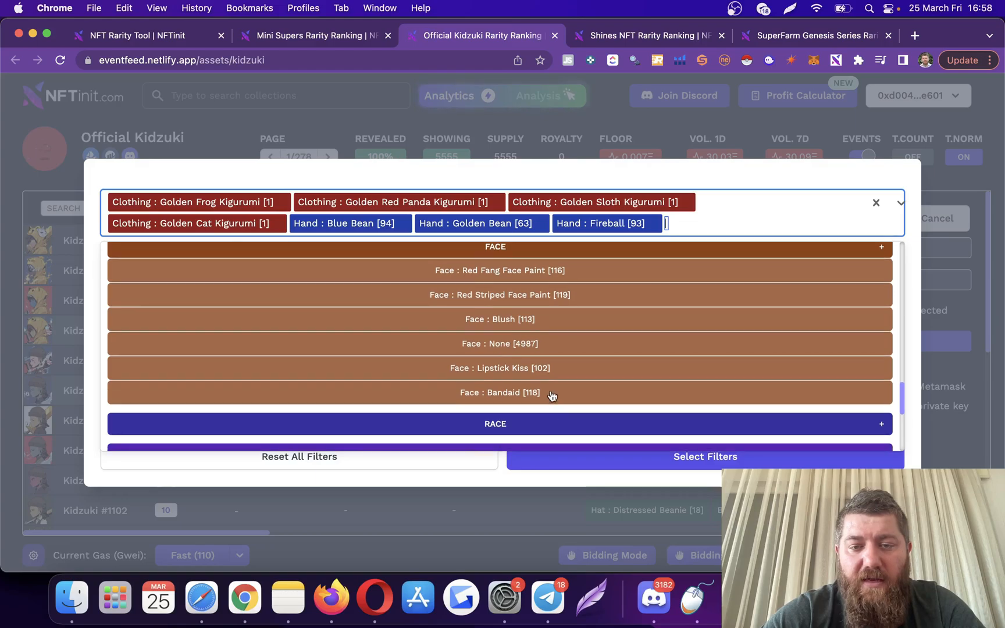
click(500, 393)
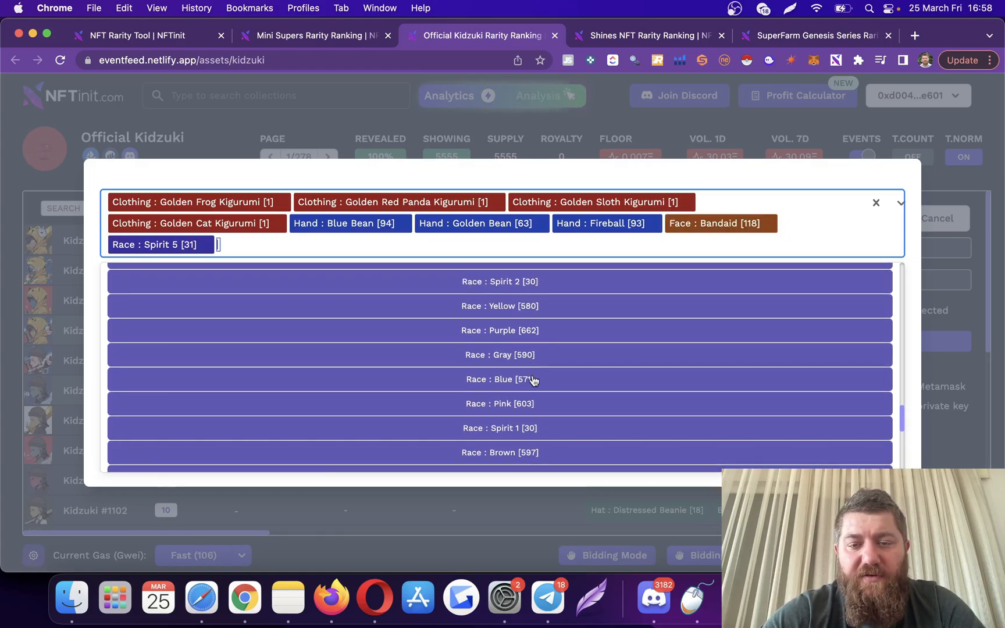
scroll(down, 3)
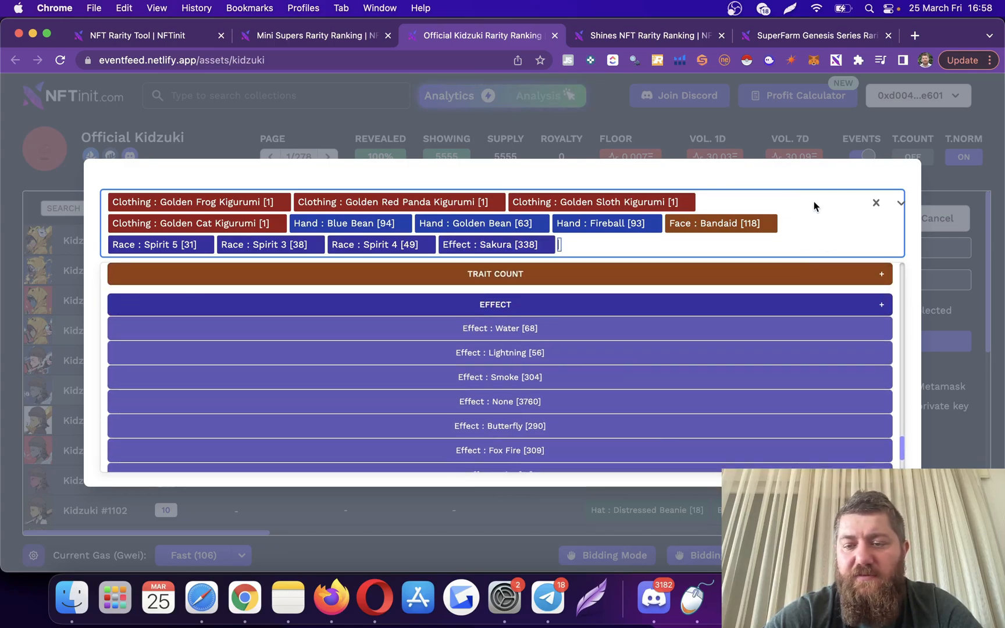
scroll(down, 3)
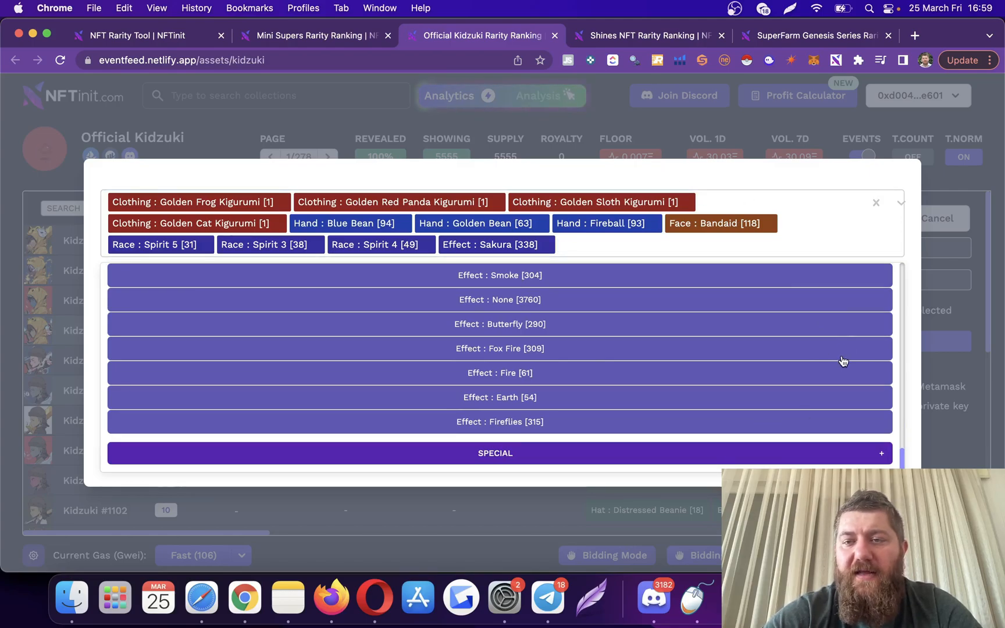
click(877, 202)
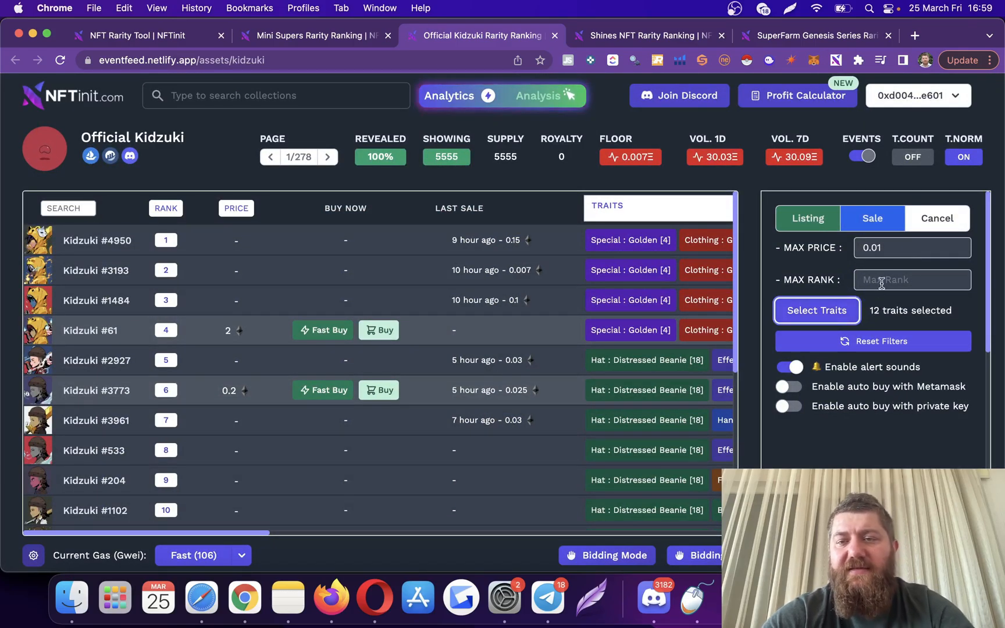
Step: Set max rank to 0.01 and enable private-key auto buy for Kidzuki listings
text(0)
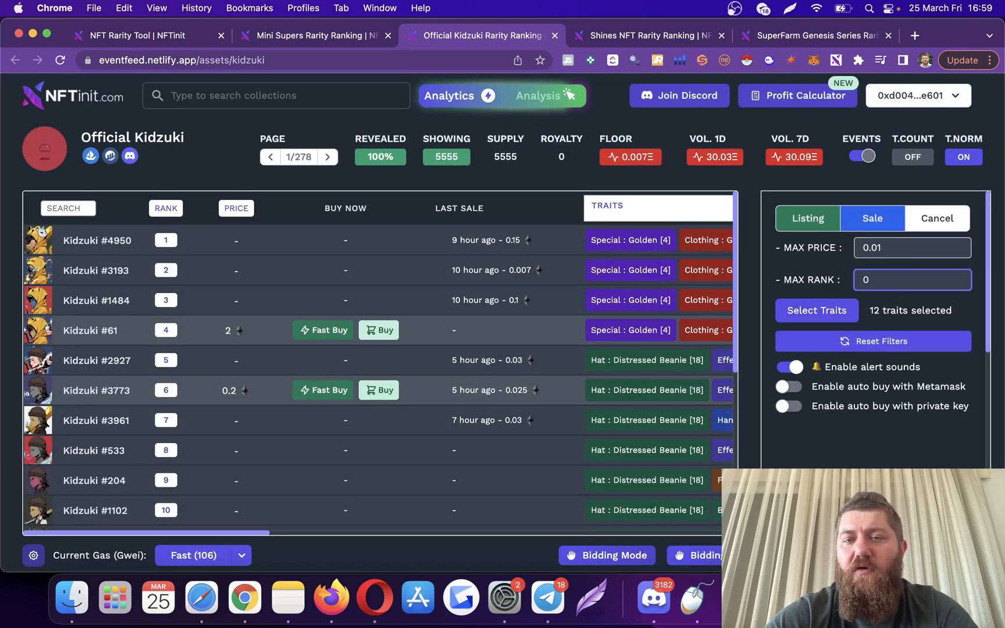
text(.01)
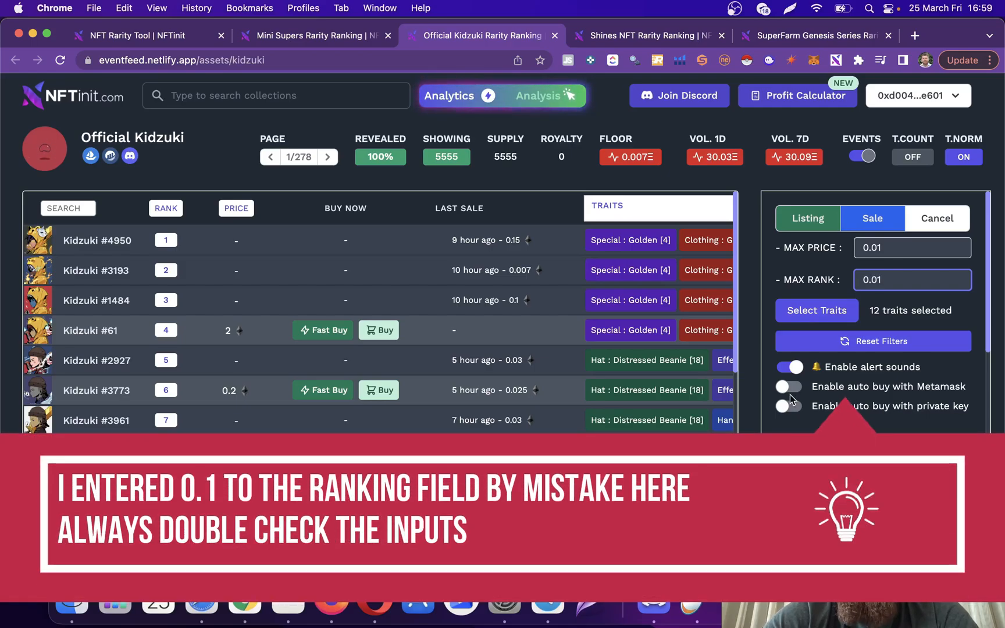
click(788, 406)
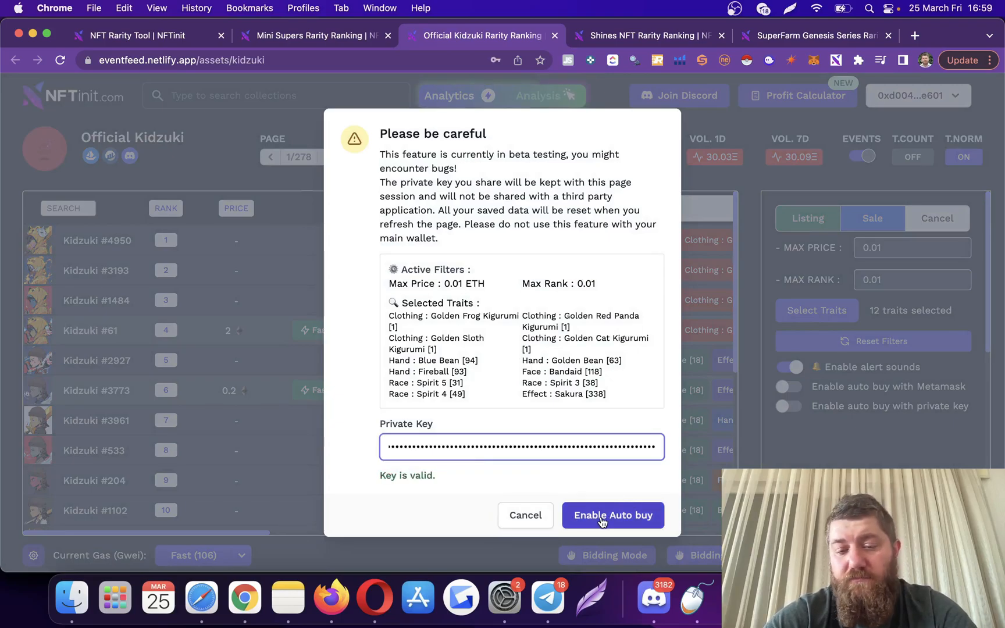
click(612, 515)
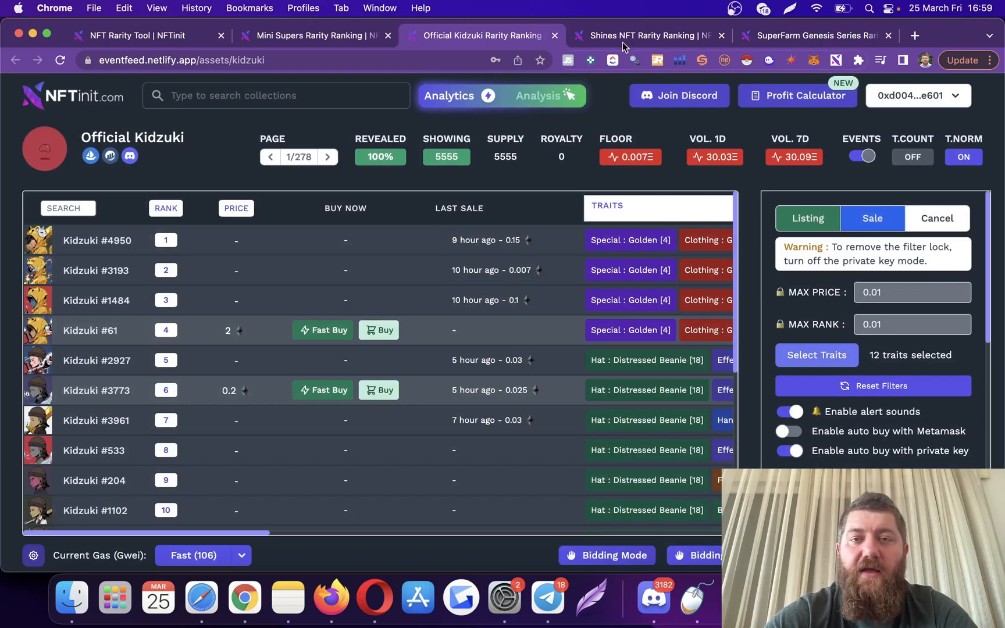
mouse_move(772, 45)
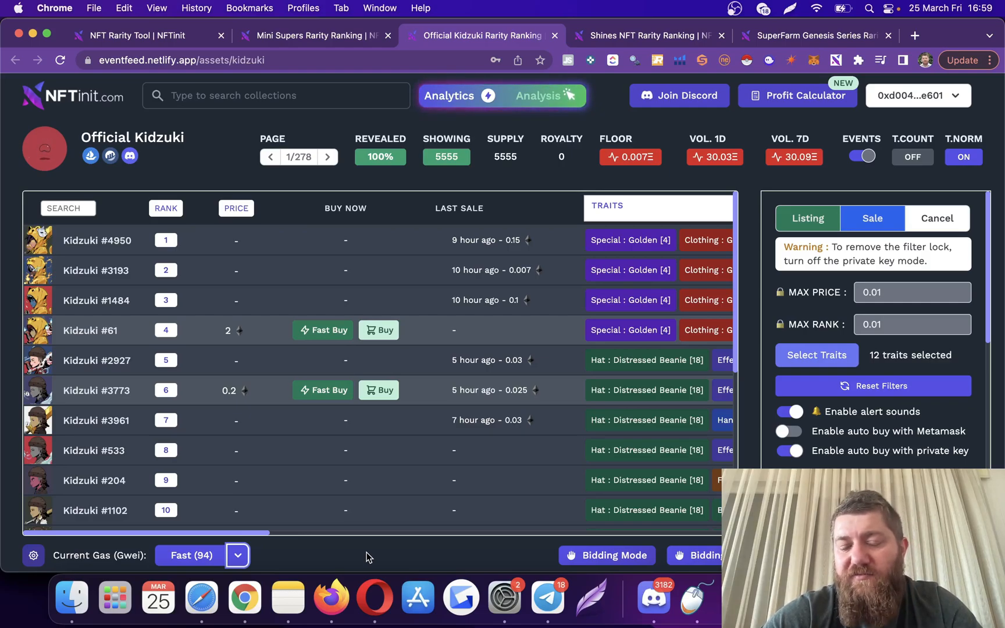
mouse_move(272, 518)
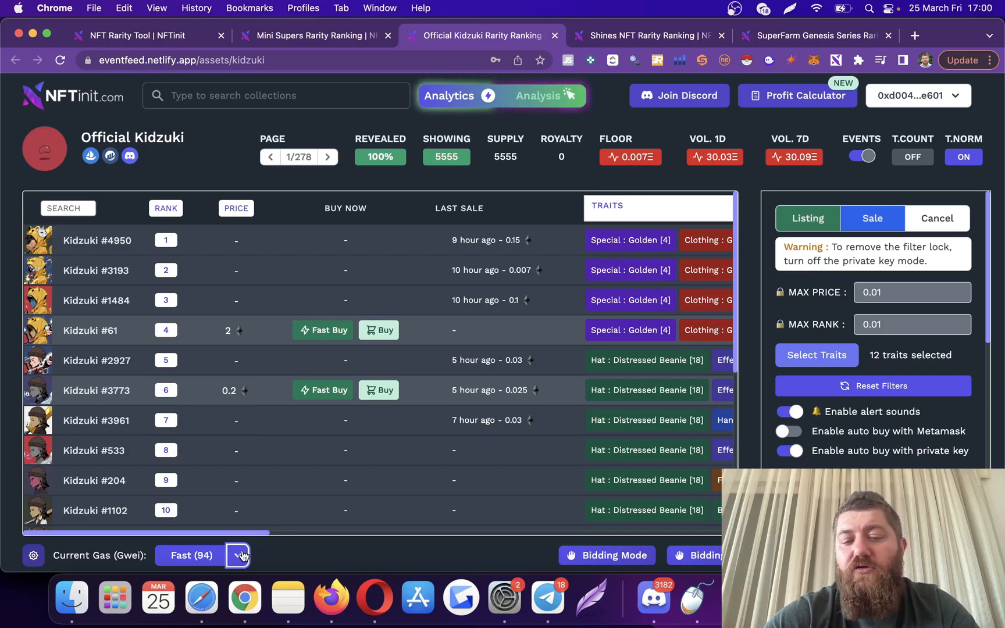
Step: Set a custom gas price using the Fast (100 gwei) preset and switch to Shines NFT
click(238, 555)
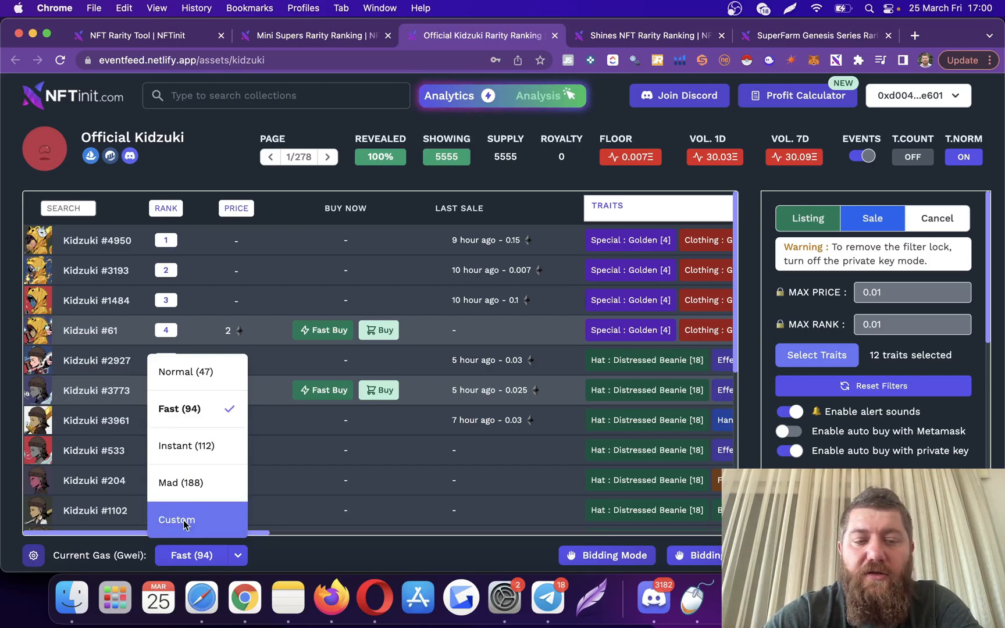
click(176, 520)
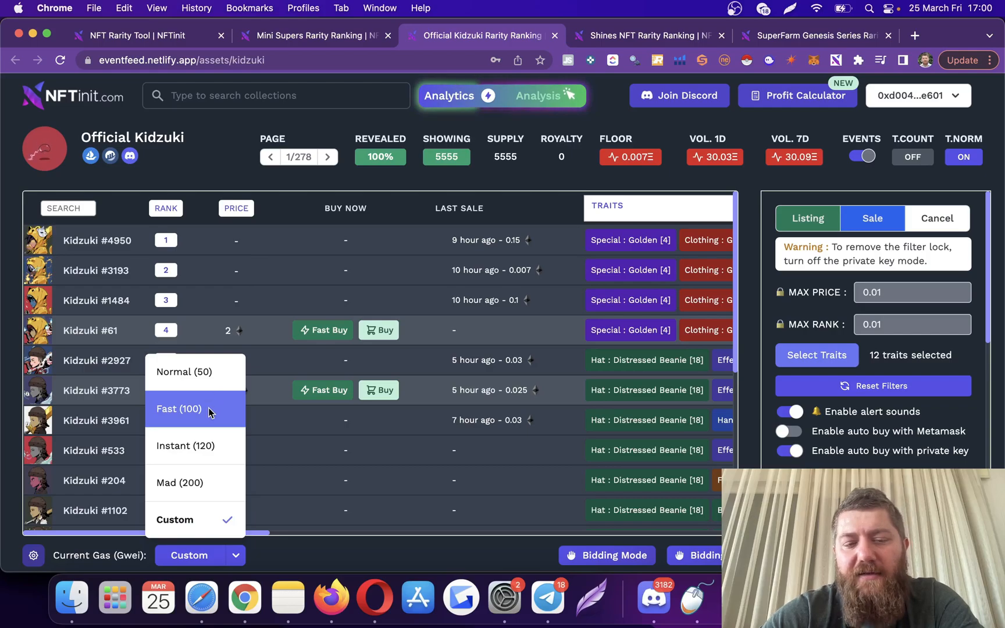
click(179, 409)
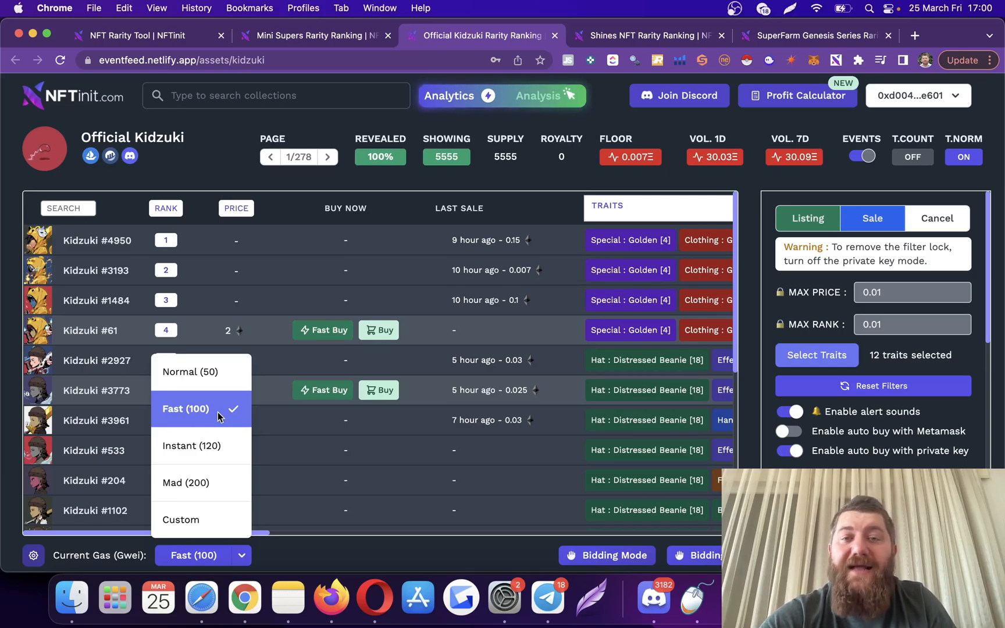
click(186, 408)
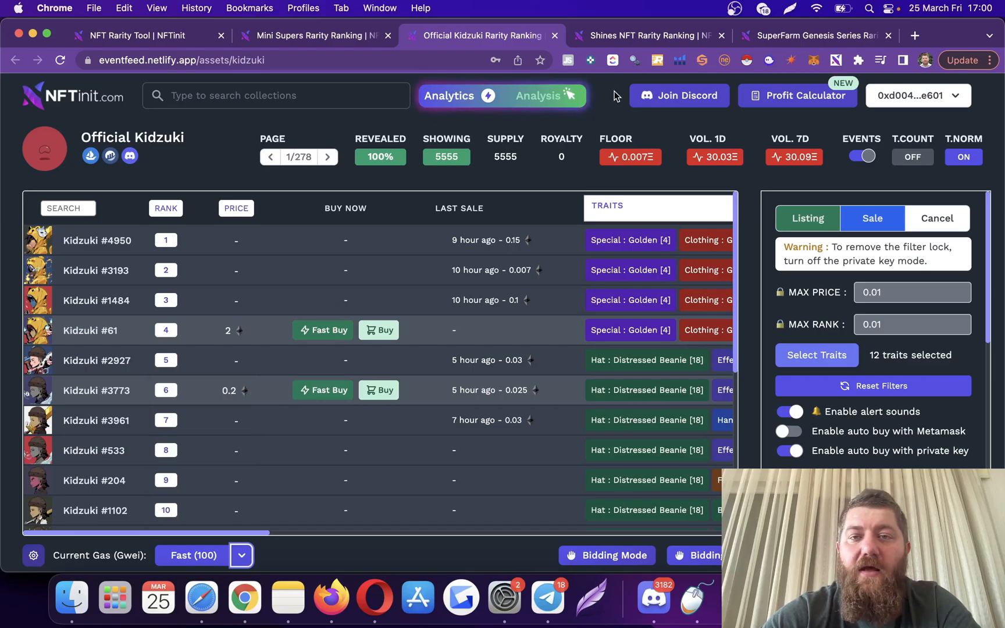
click(645, 36)
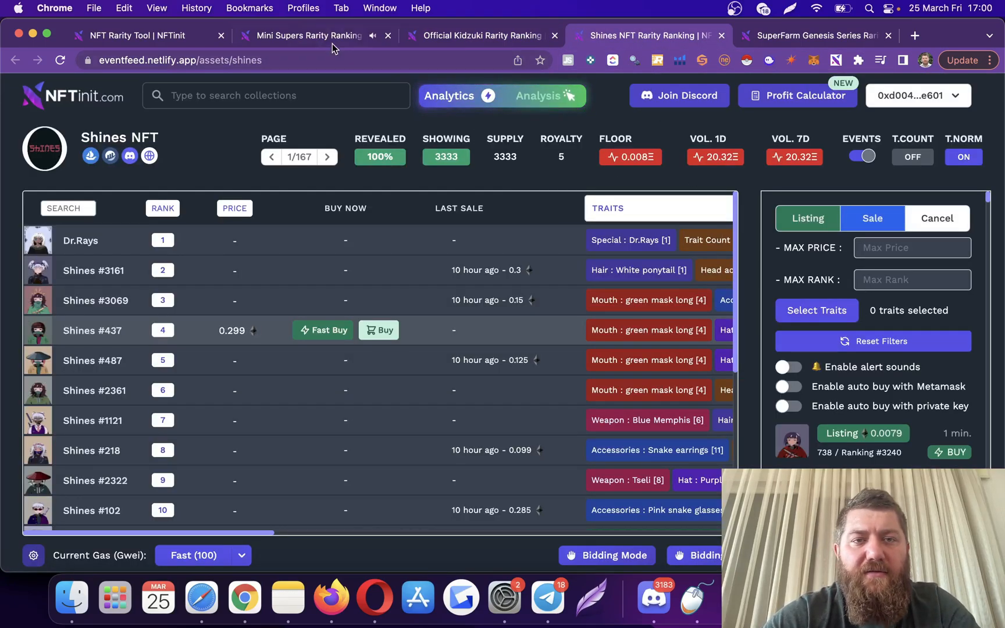
Step: Switch to the Mini Supers rankings and launch the auto-bought #5337 listing on OpenSea
click(307, 36)
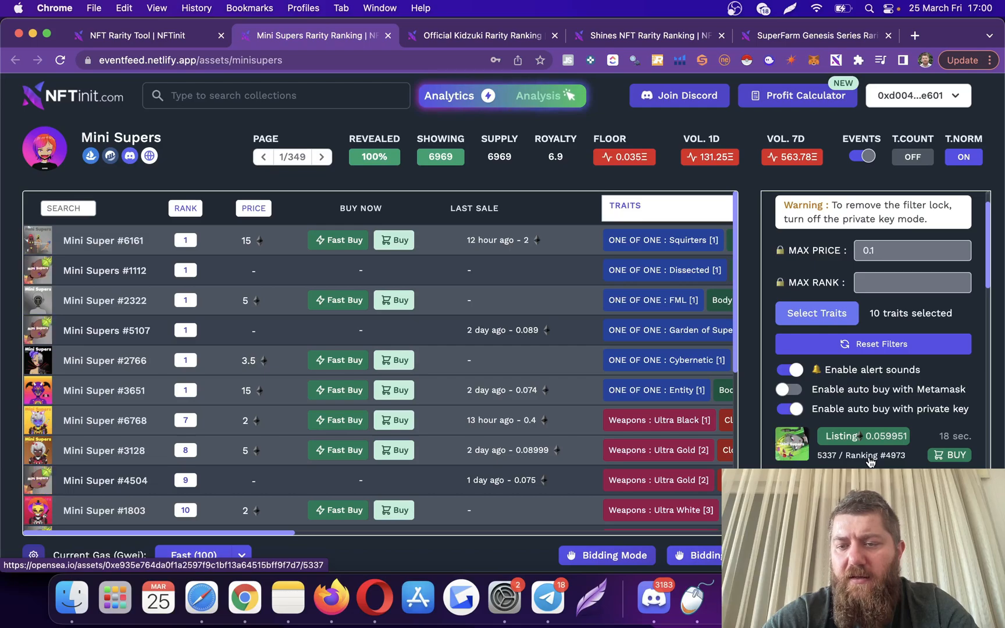
click(949, 455)
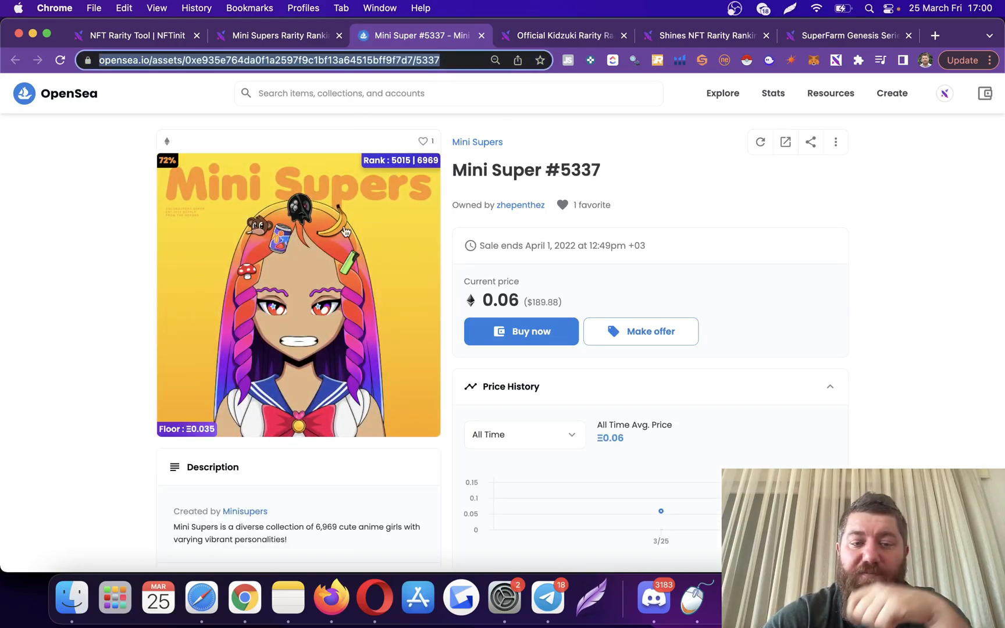
Step: Scroll to Item Activity and follow the Sale's 'a few seconds ago' link to Etherscan
scroll(down, 3)
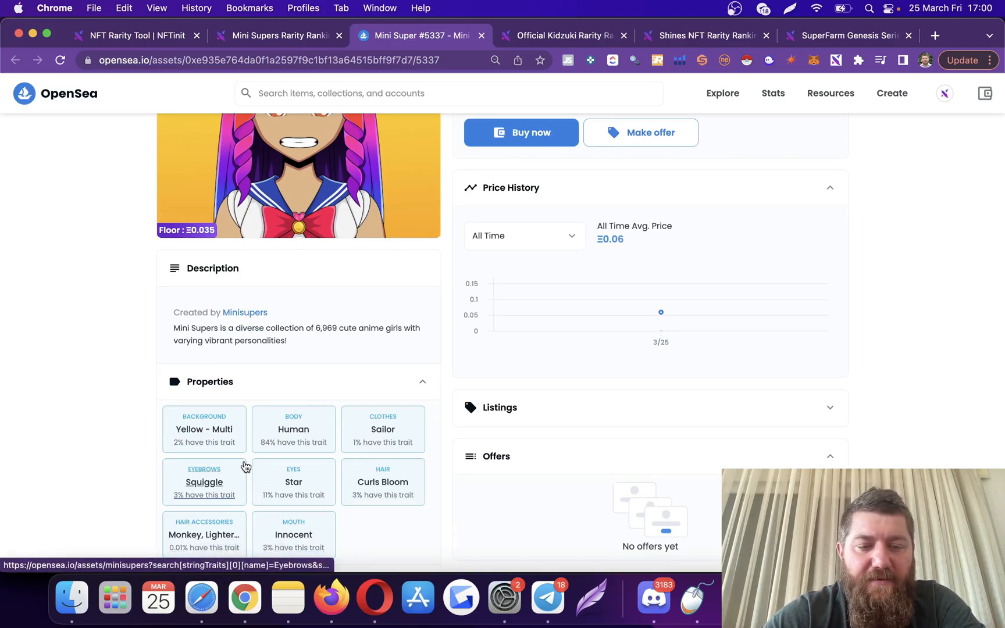
scroll(down, 3)
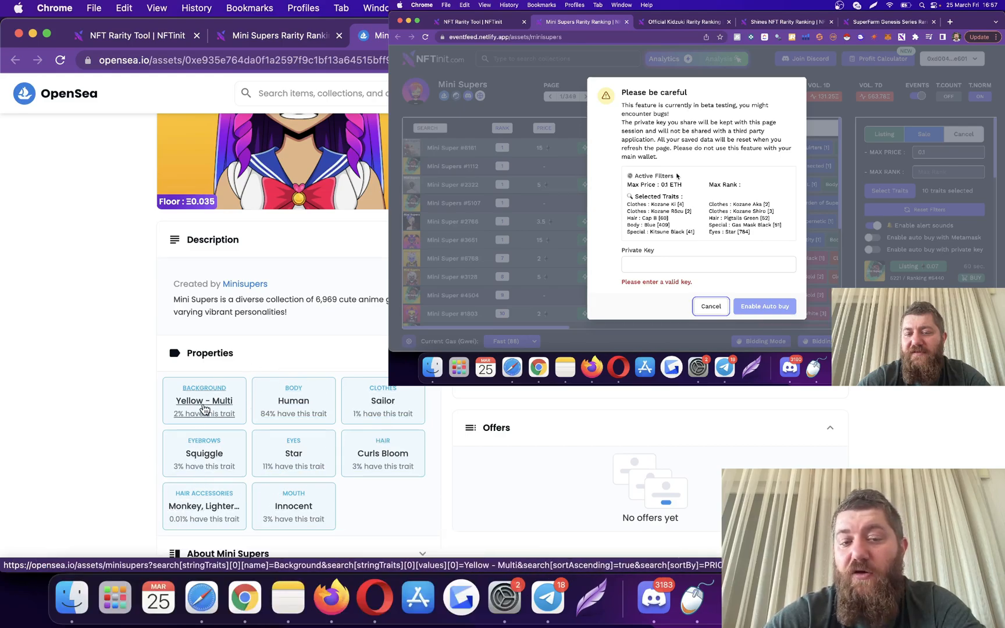
mouse_move(107, 406)
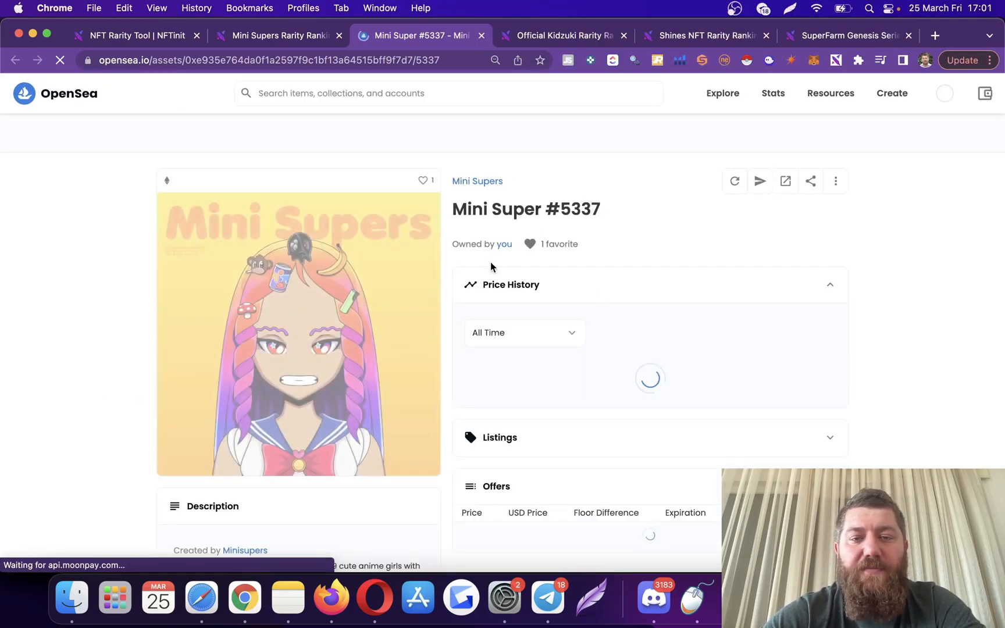
scroll(down, 3)
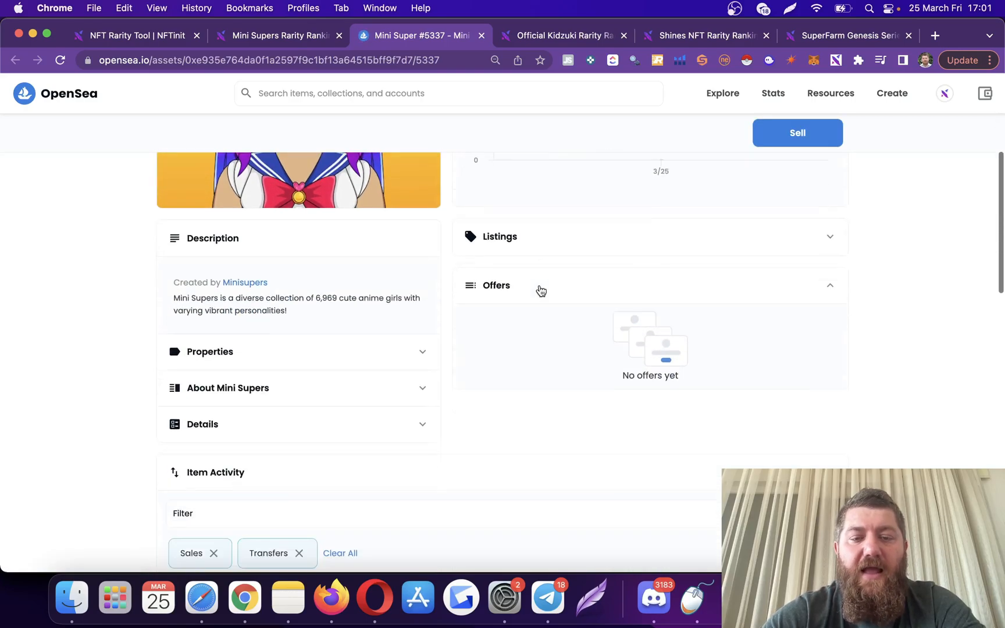
scroll(down, 3)
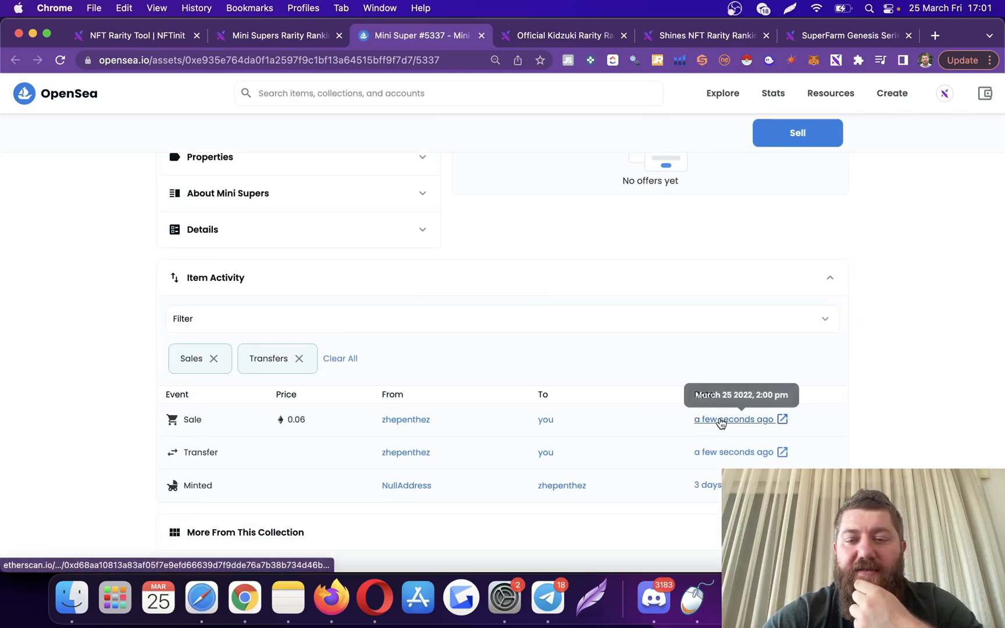
click(733, 418)
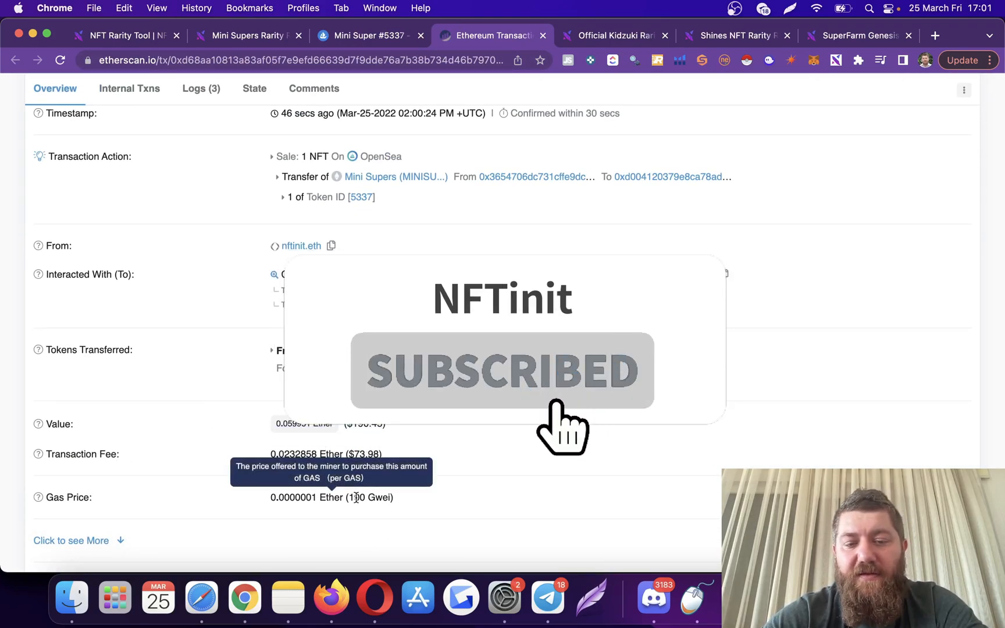
mouse_move(377, 441)
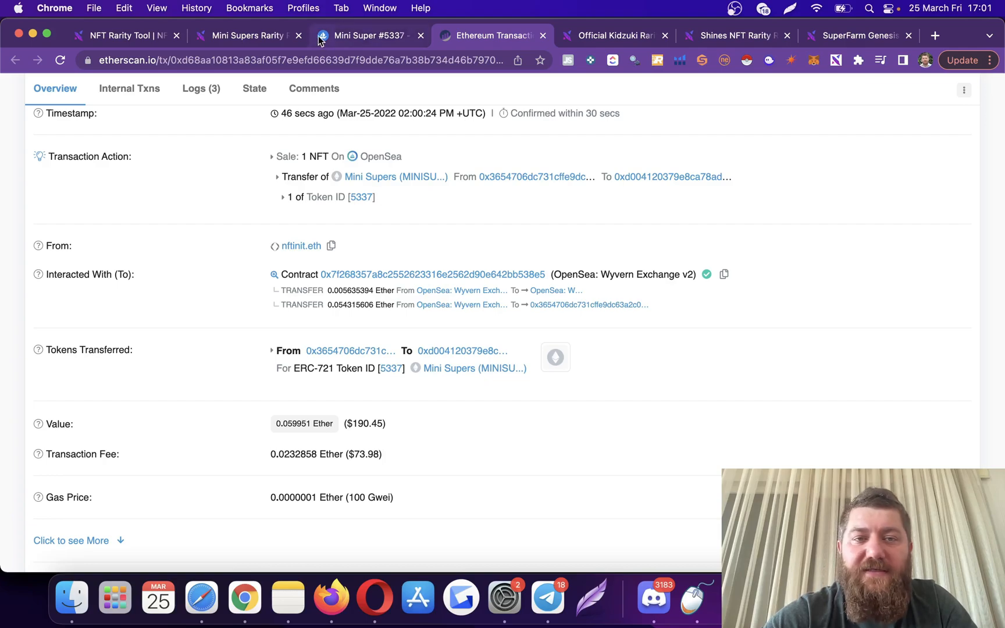
Step: Return from the Etherscan transaction to the Mini Supers Rarity page in NFTinit
click(246, 36)
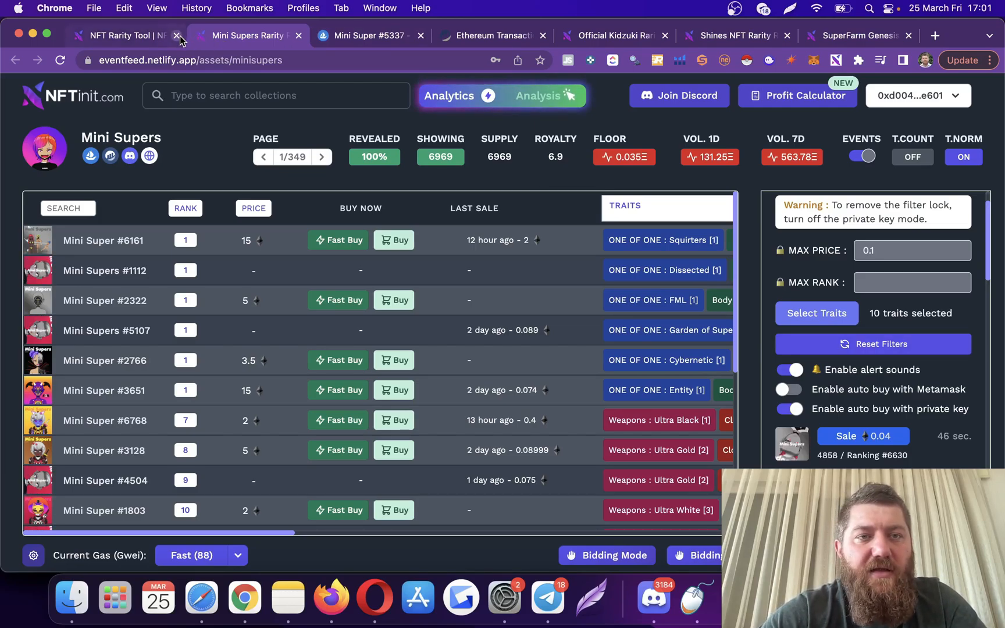
Step: Close the NFT Rarity Tool and Mini Supers rarity pages
click(178, 36)
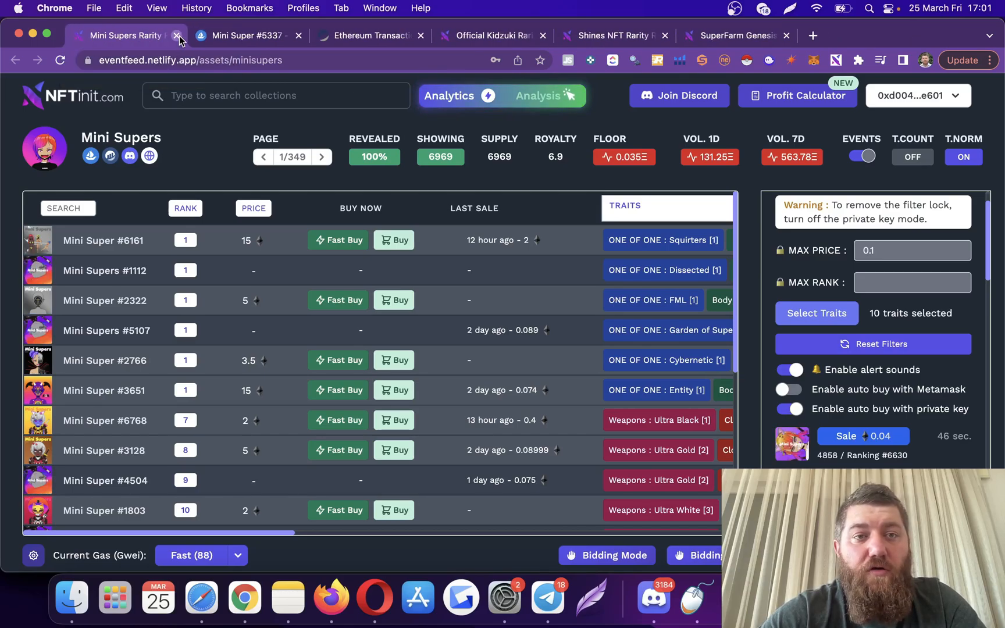
click(178, 36)
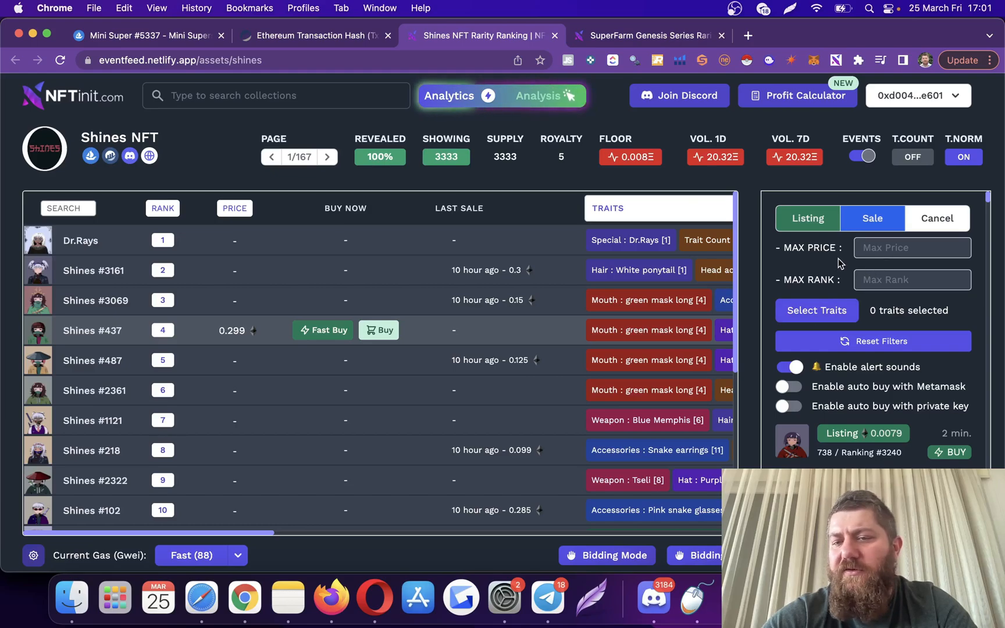
Step: Give Shines NFT a sale filter of max price 0.1 and max rank 800
click(911, 248)
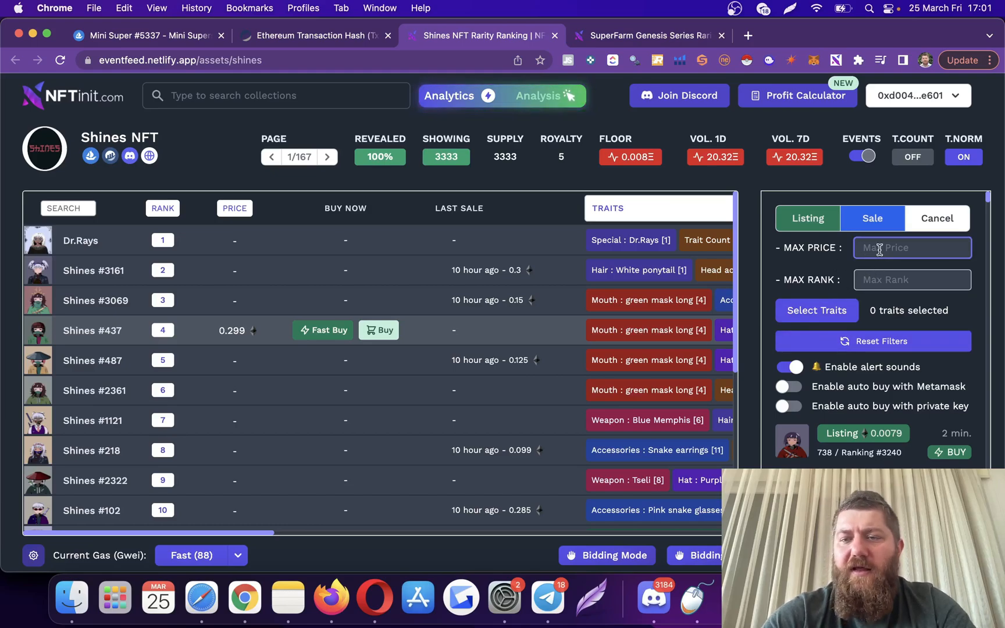
text(0.1)
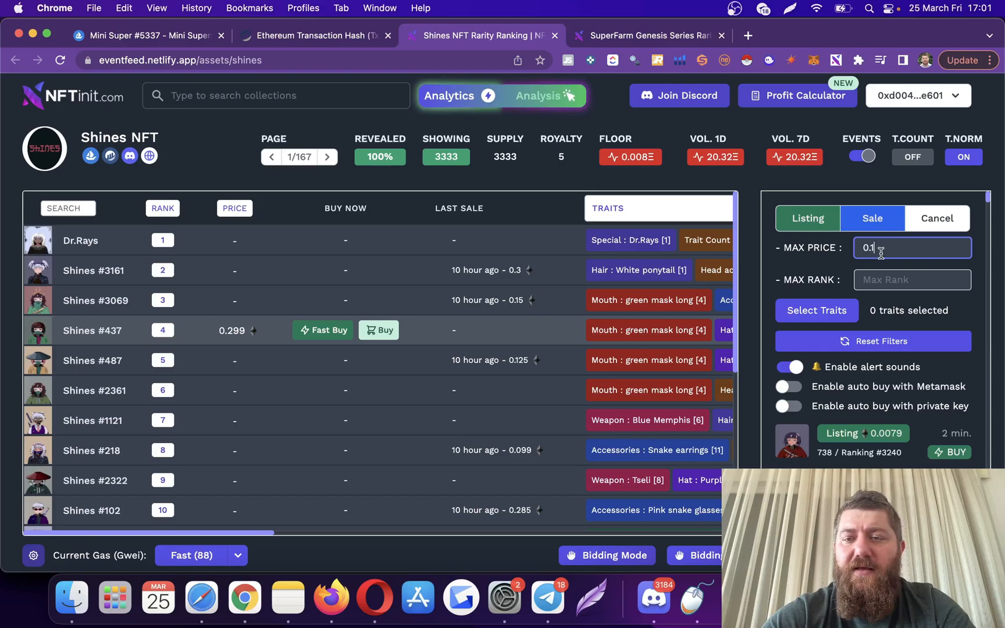
click(911, 280)
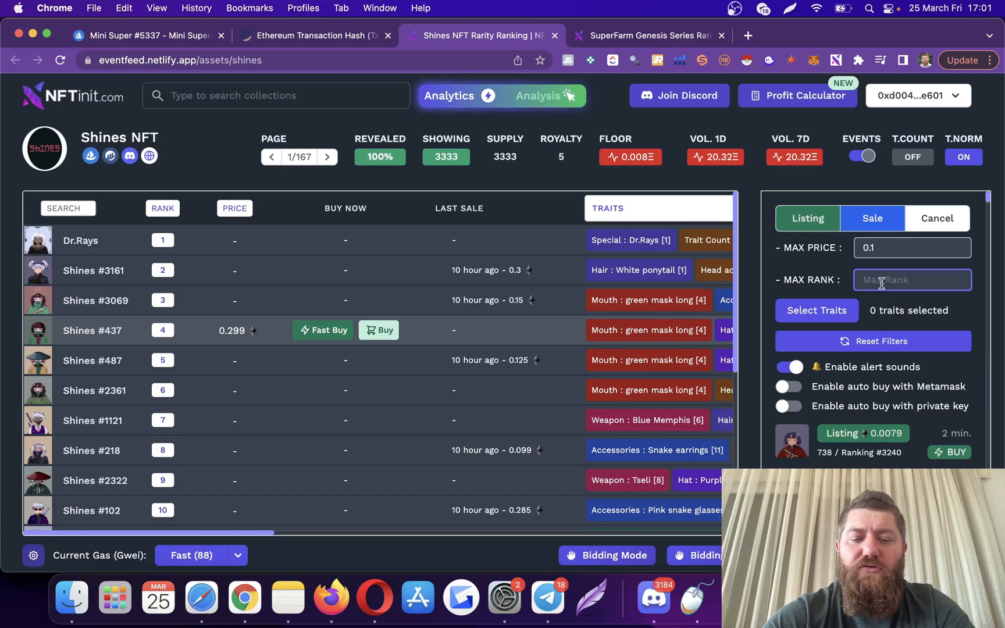
text(800)
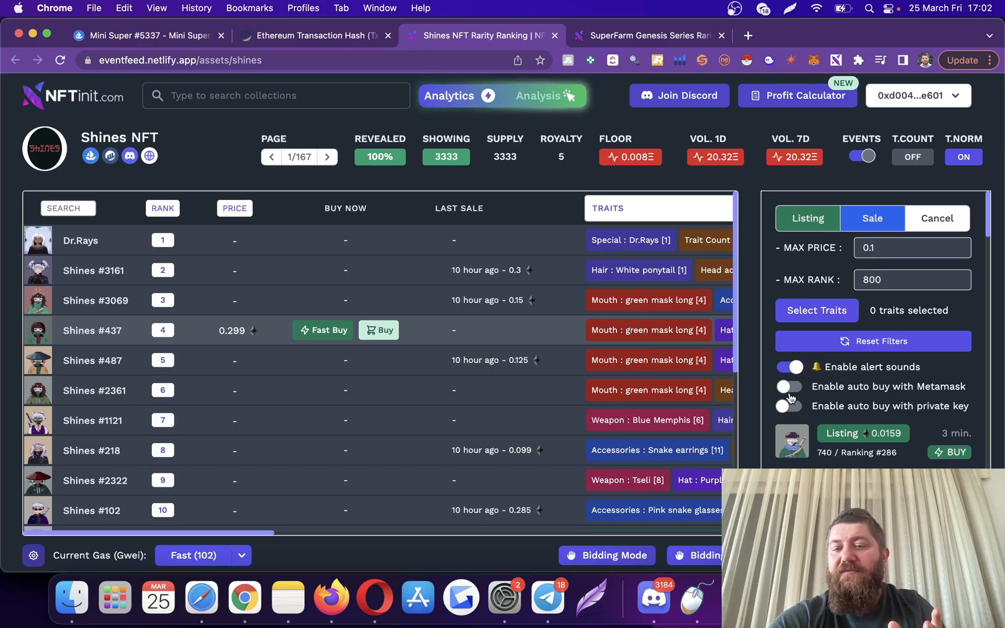
click(788, 386)
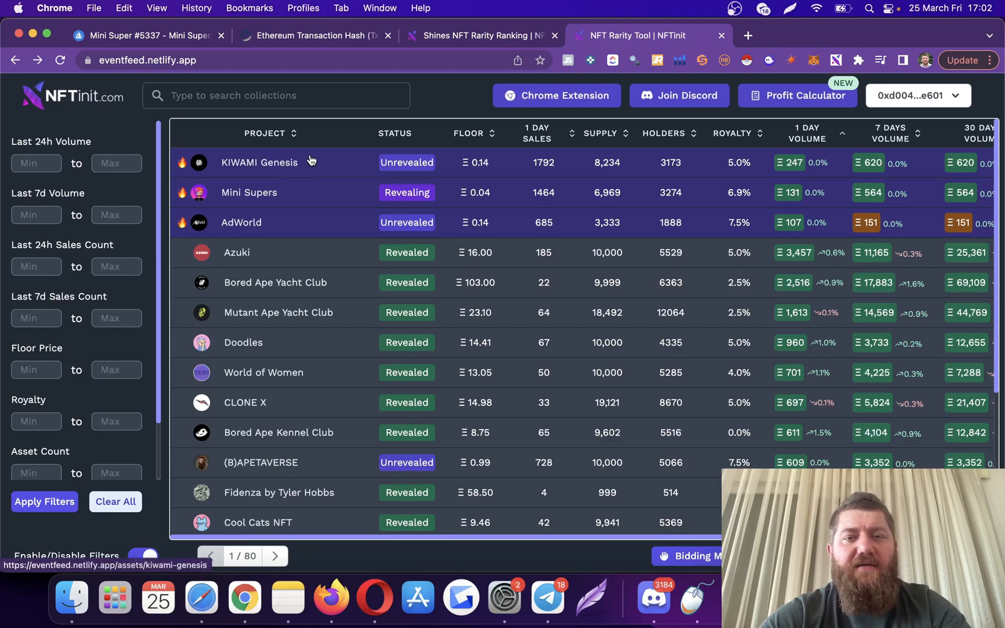
mouse_move(287, 270)
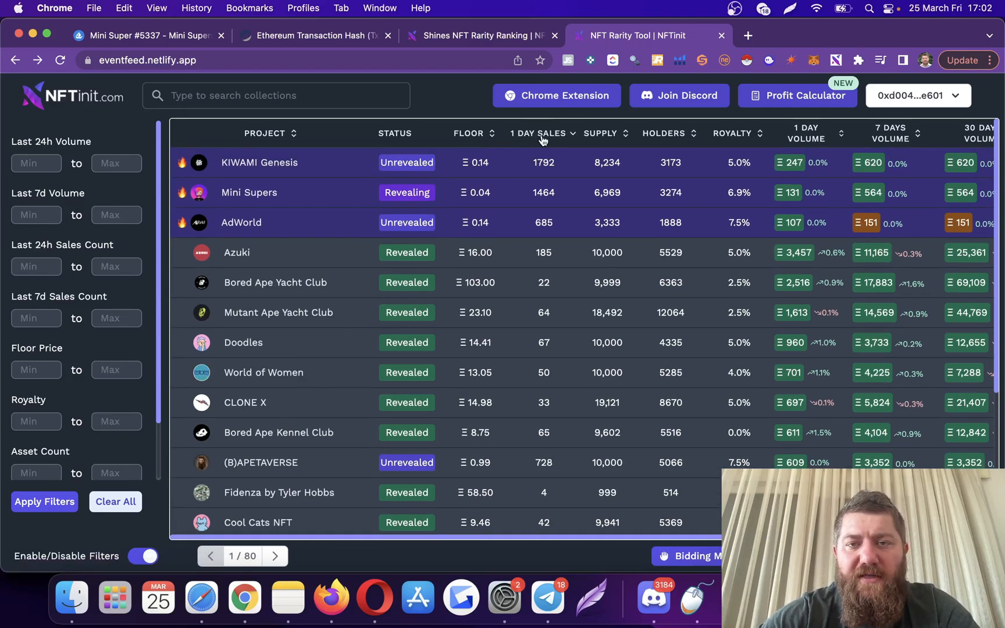
Step: Sort collections by 1 DAY SALES, highest first, and choose Official Kidzuki
click(543, 134)
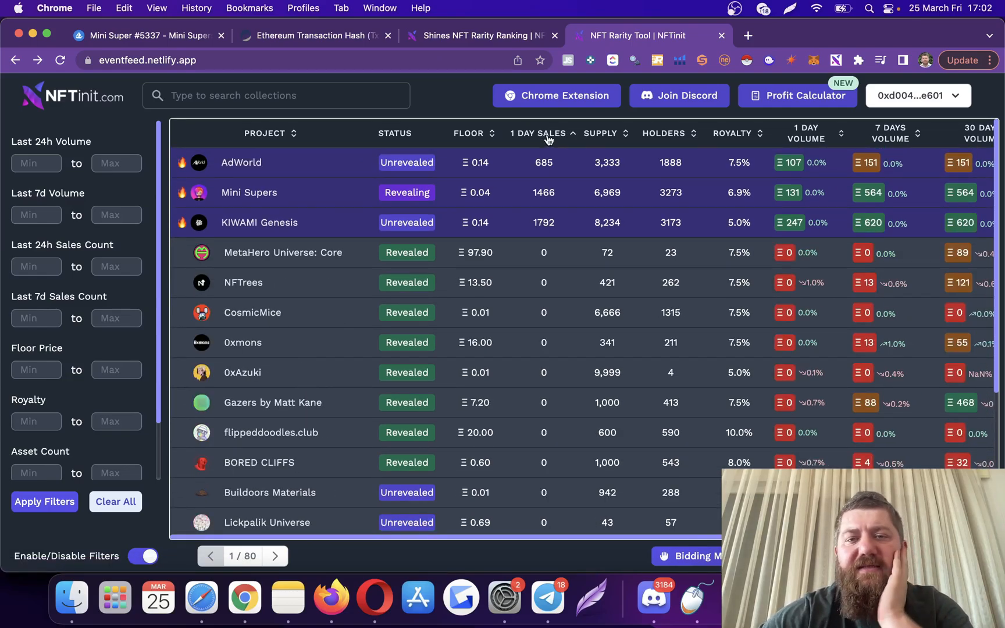
click(537, 134)
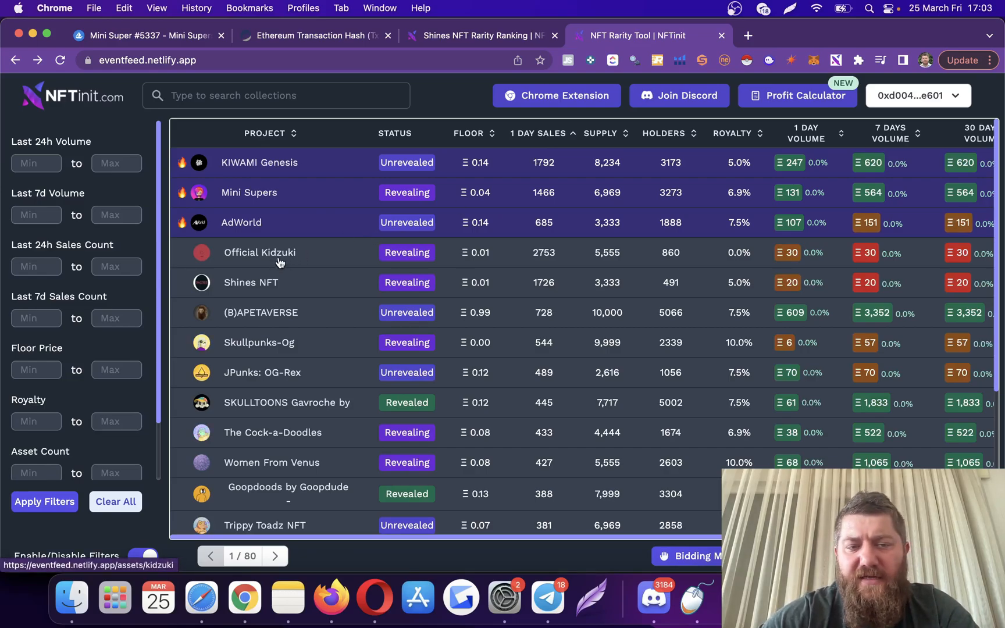
click(259, 253)
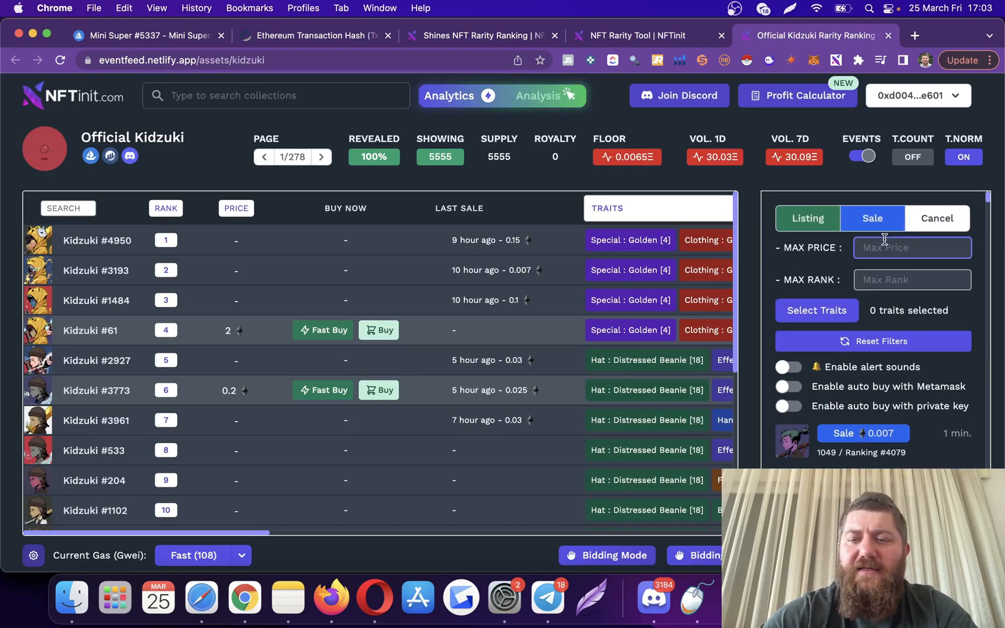
Step: Give Official Kidzuki a 0.1 max price and a 6000 max rank, with alert sounds enabled
text(0)
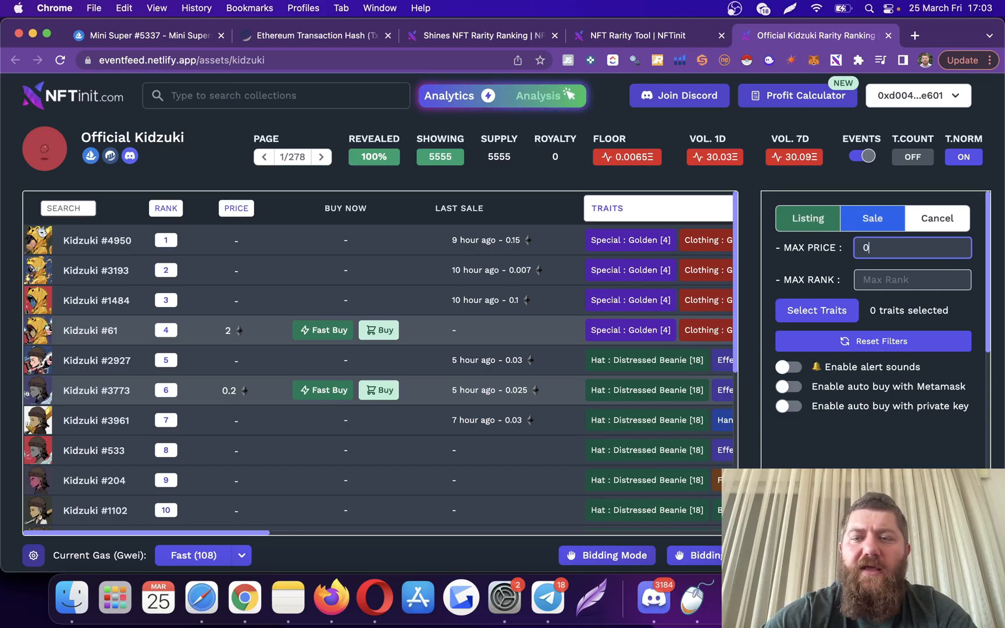
text(.1)
click(912, 279)
text(1)
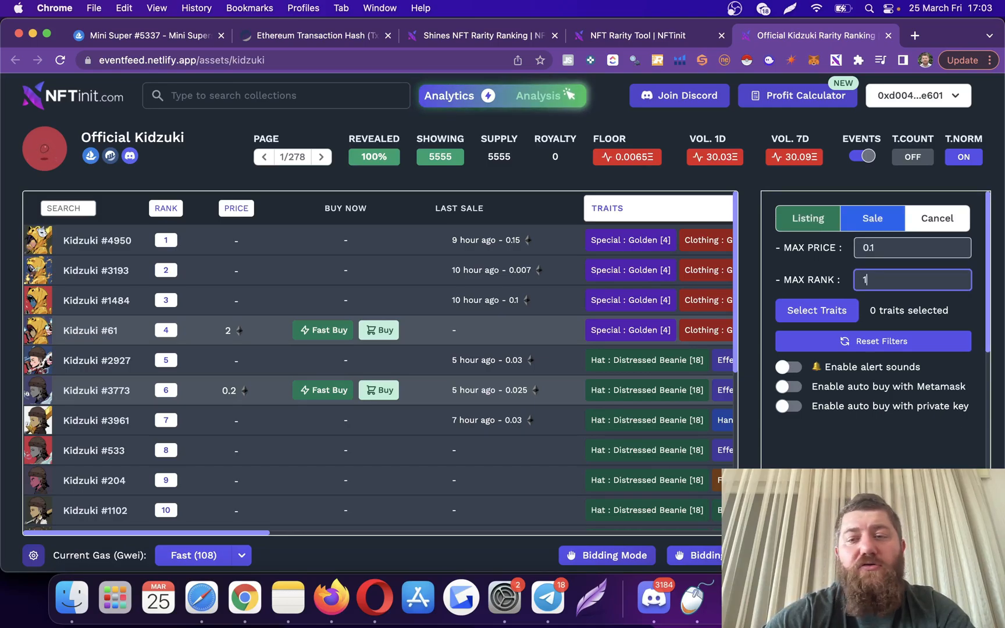
text(500)
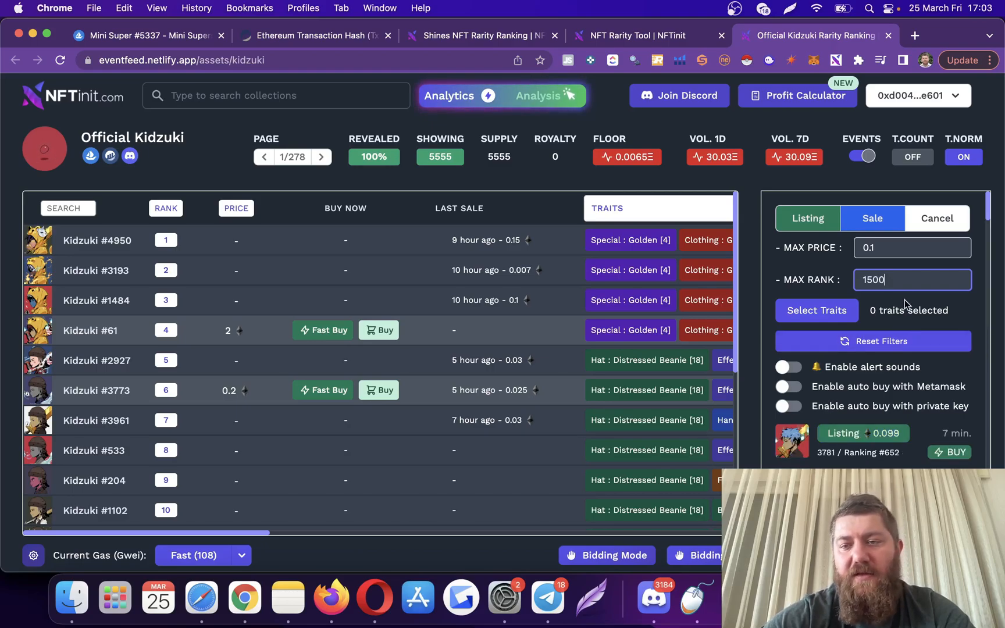
click(788, 367)
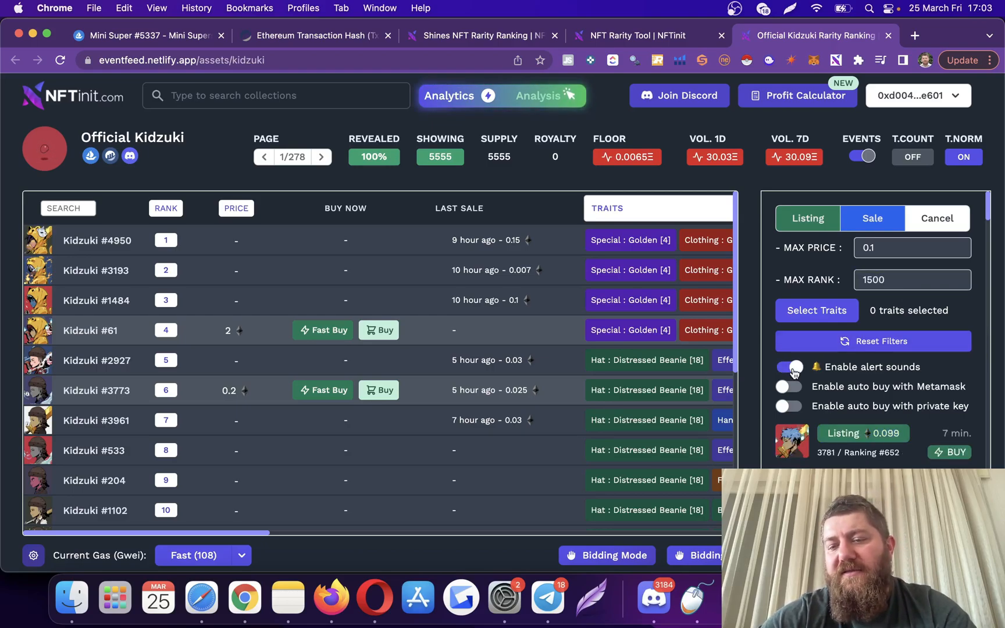
click(789, 367)
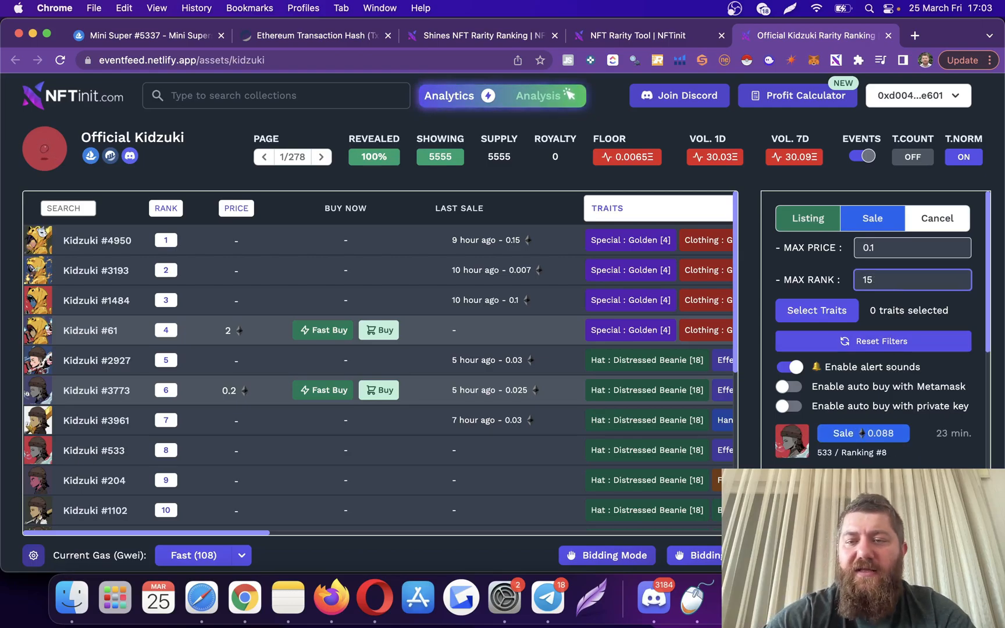
text(6)
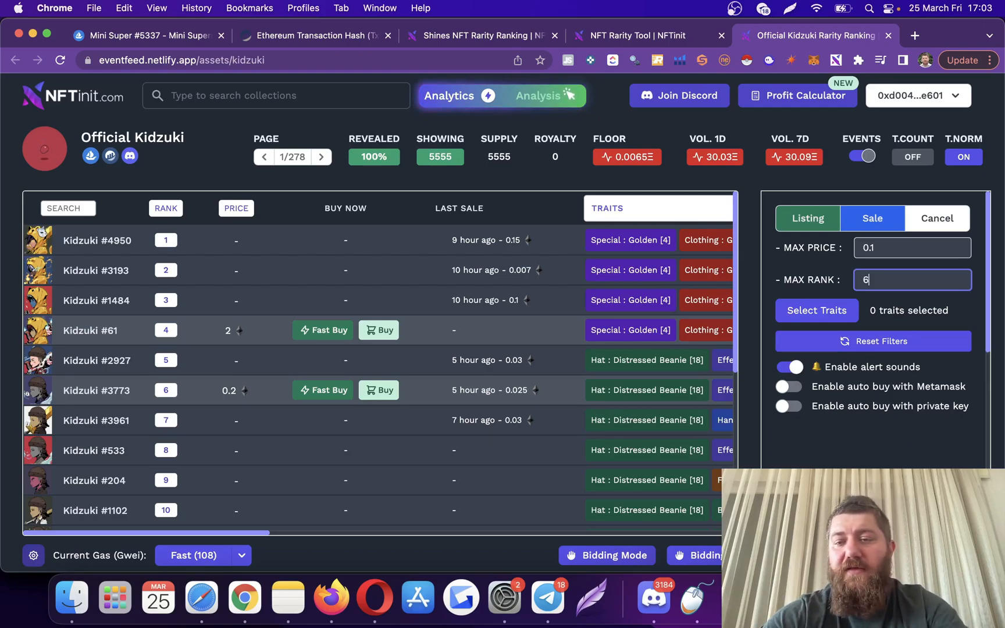
text(000)
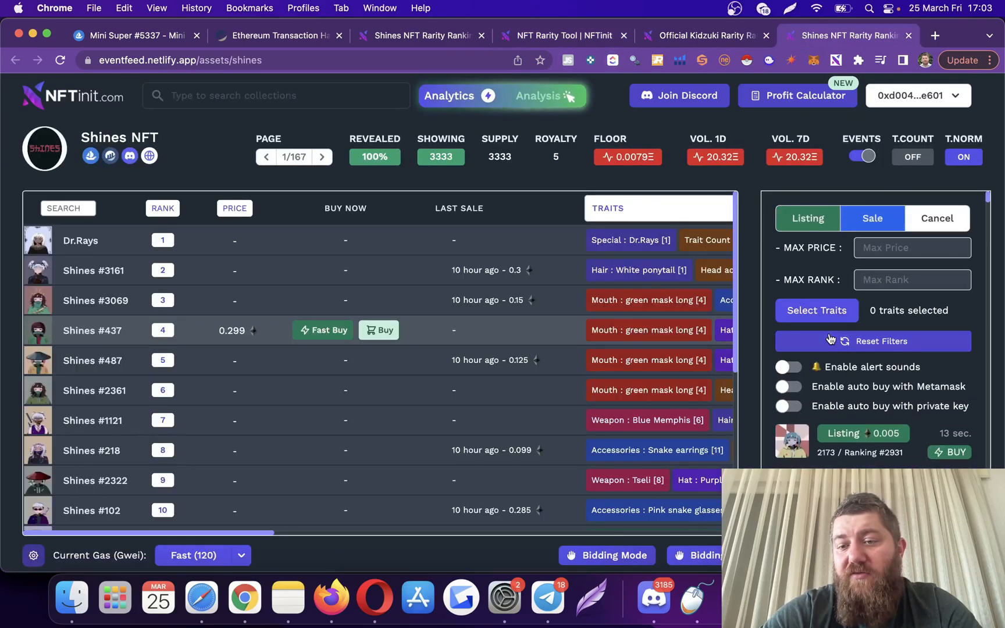
Step: Enable alert sounds and MetaMask auto buy for Shines NFT, then buy the newest 0.005 ETH listing
click(788, 368)
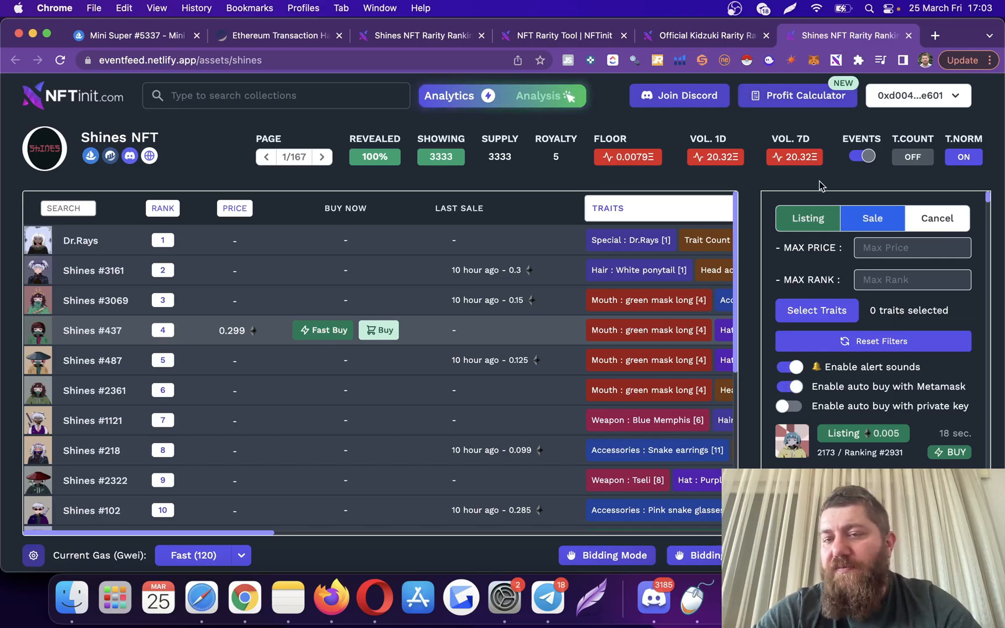
click(912, 248)
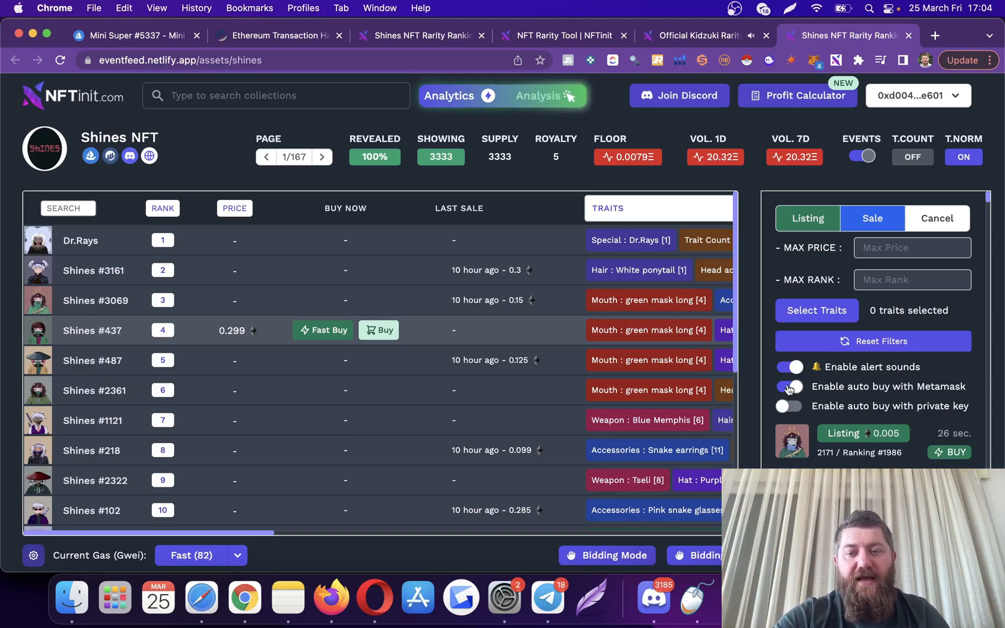
click(789, 386)
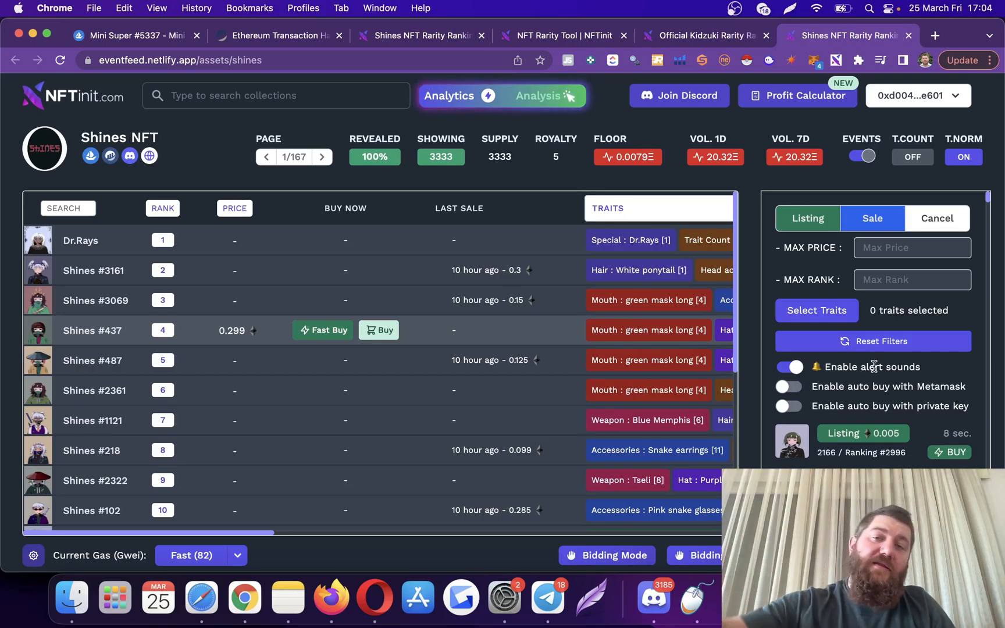
mouse_move(366, 444)
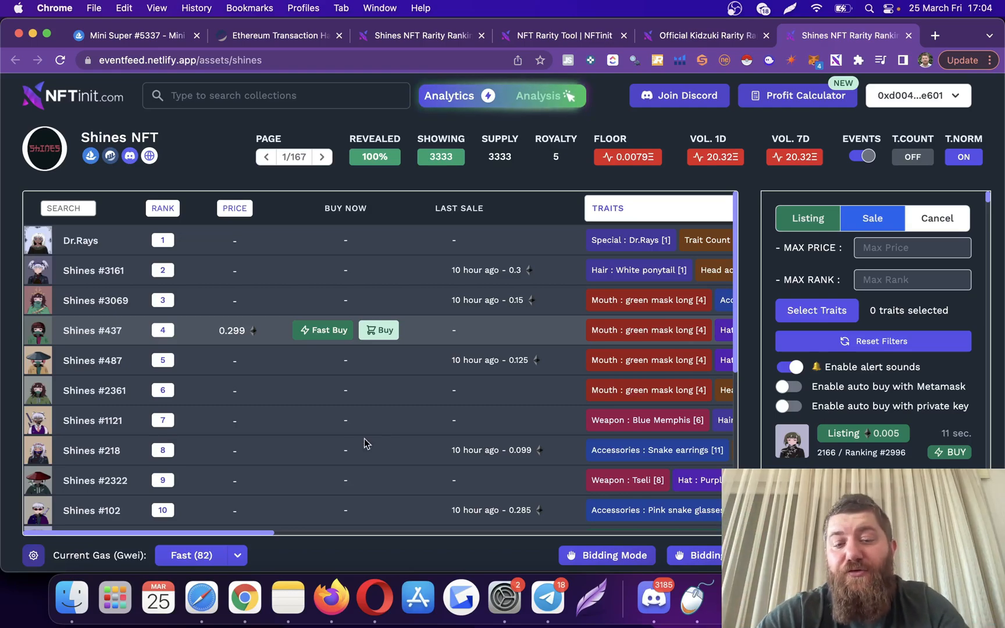
mouse_move(742, 429)
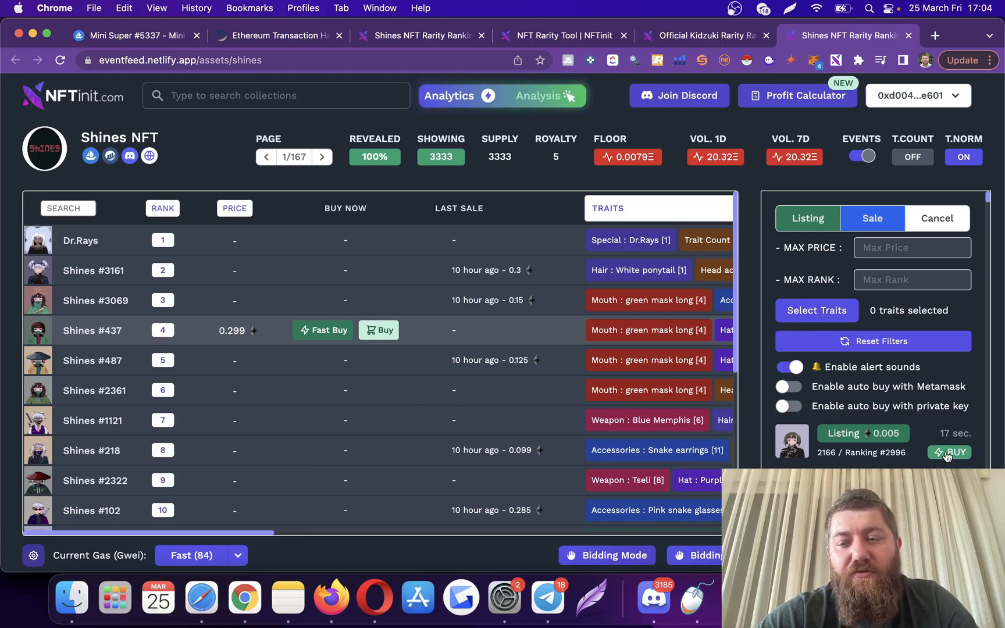
click(949, 452)
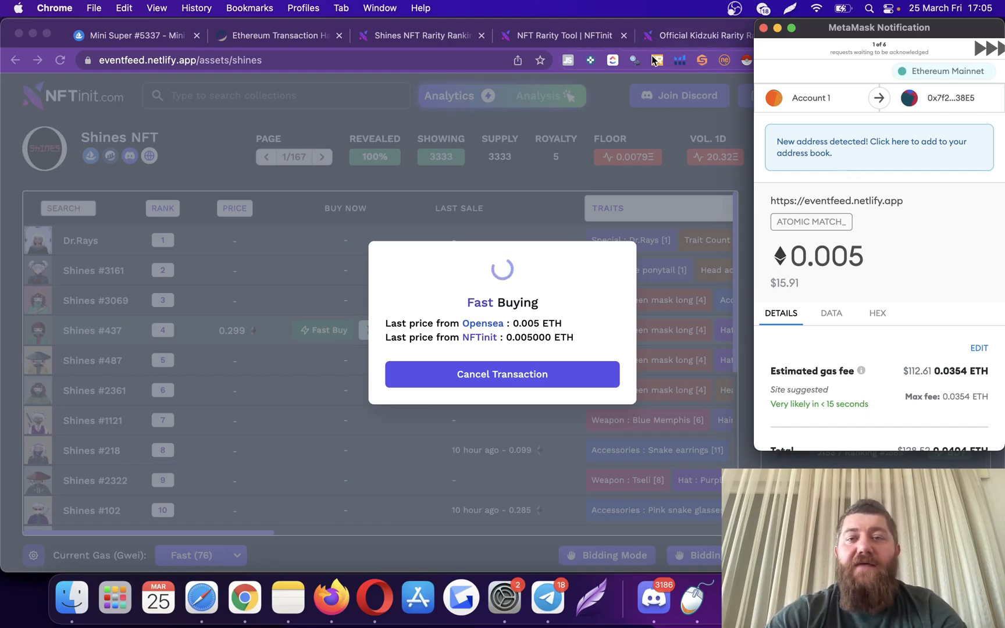
mouse_move(656, 61)
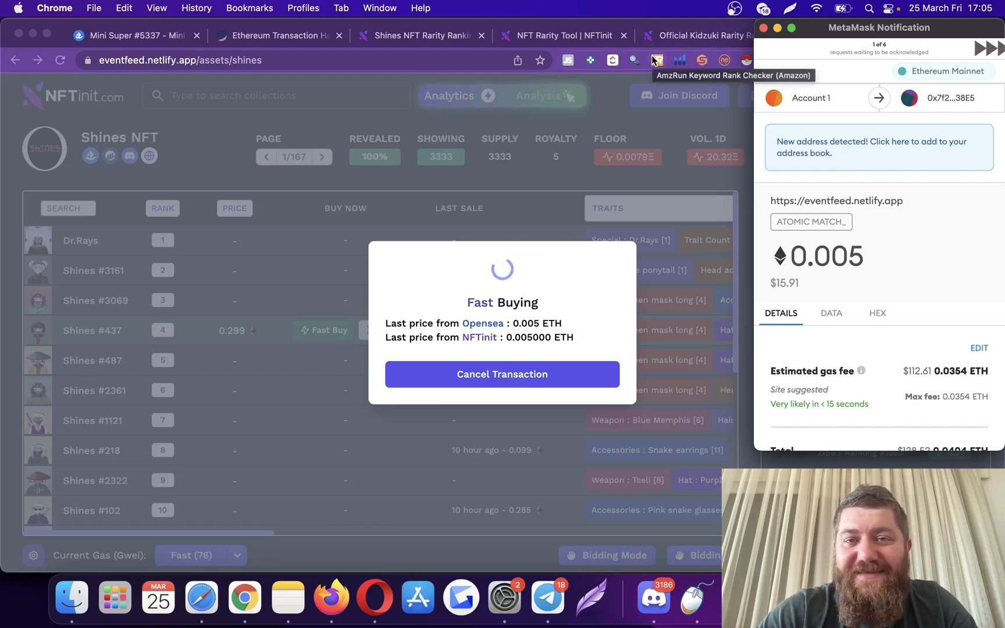